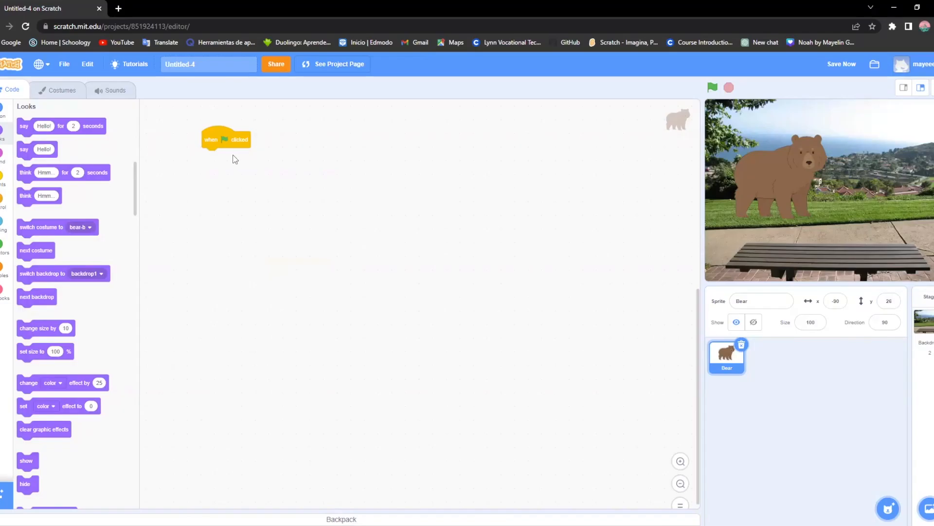
mouse_move(264, 156)
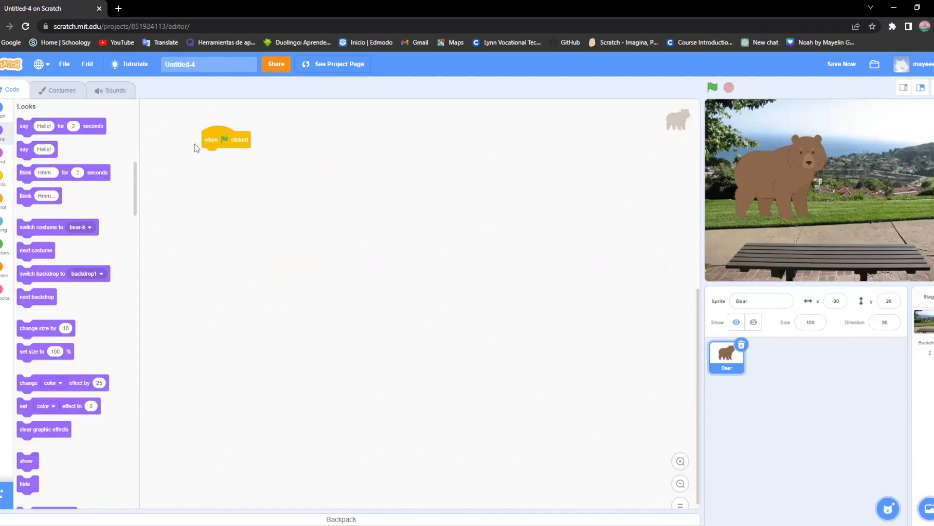
mouse_move(204, 173)
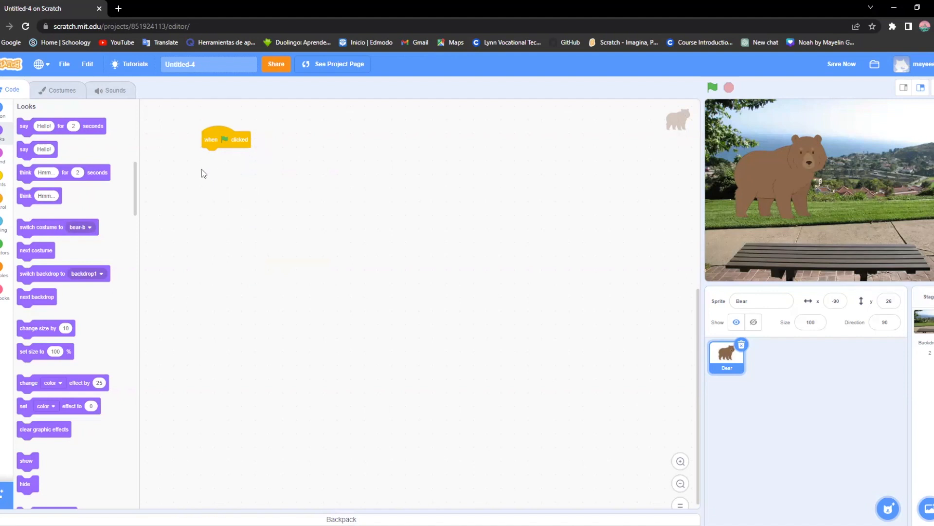
mouse_move(215, 169)
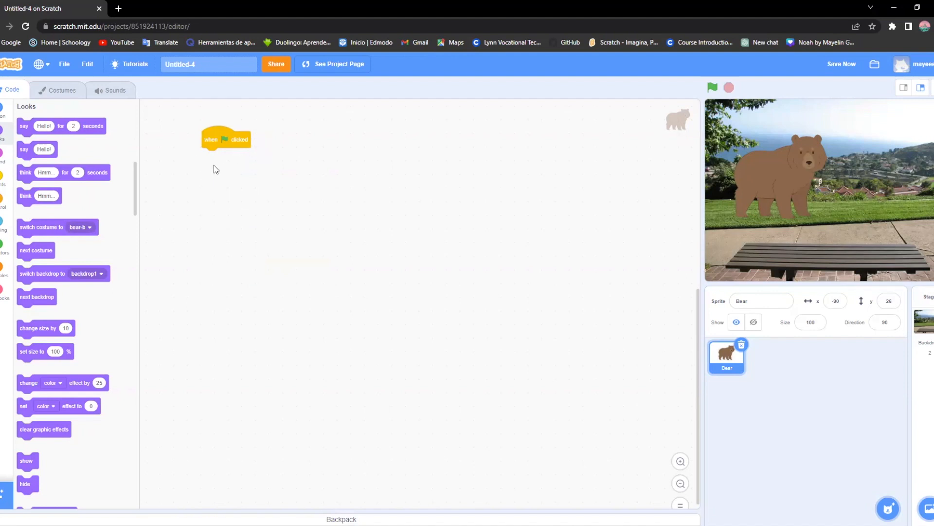
mouse_move(206, 220)
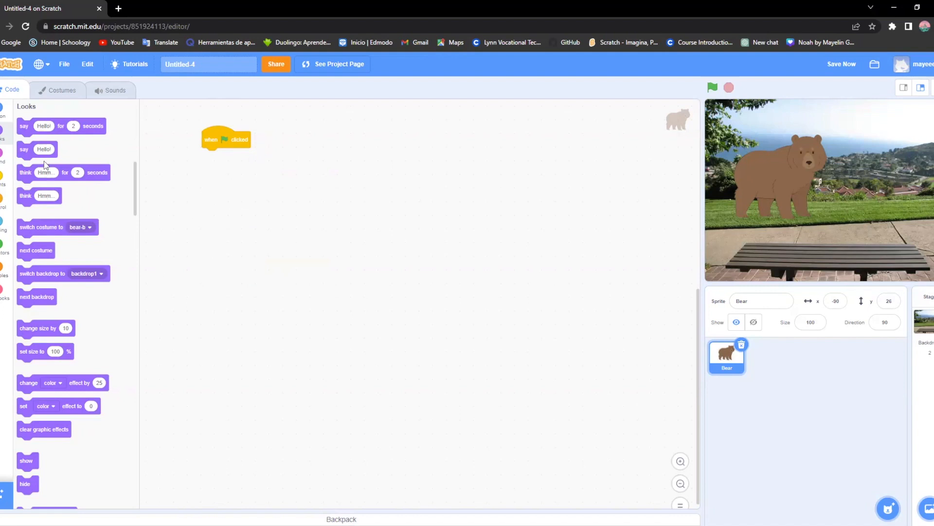
Step: Make the bear say 'in this game we are going to ask questions' for 4 seconds
left_click_drag(61, 126, 244, 155)
type("in this game we are going to")
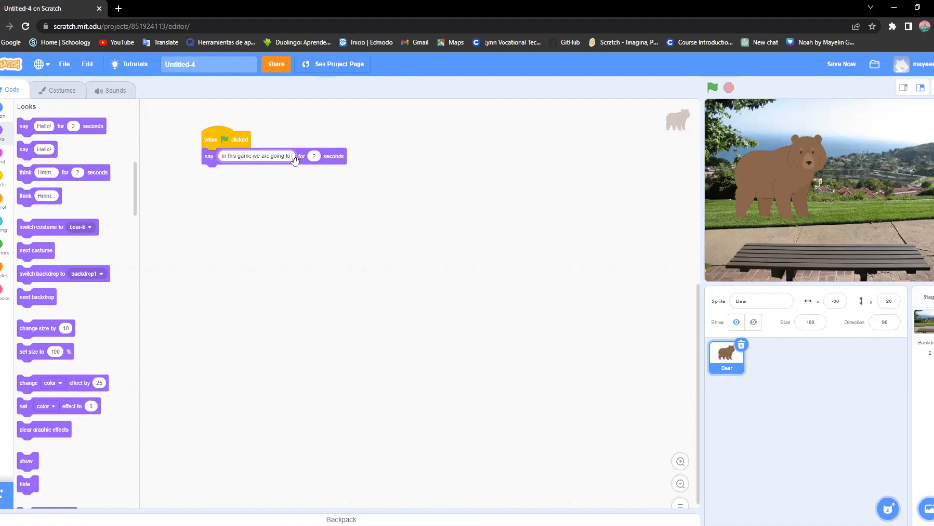
type("ask questions")
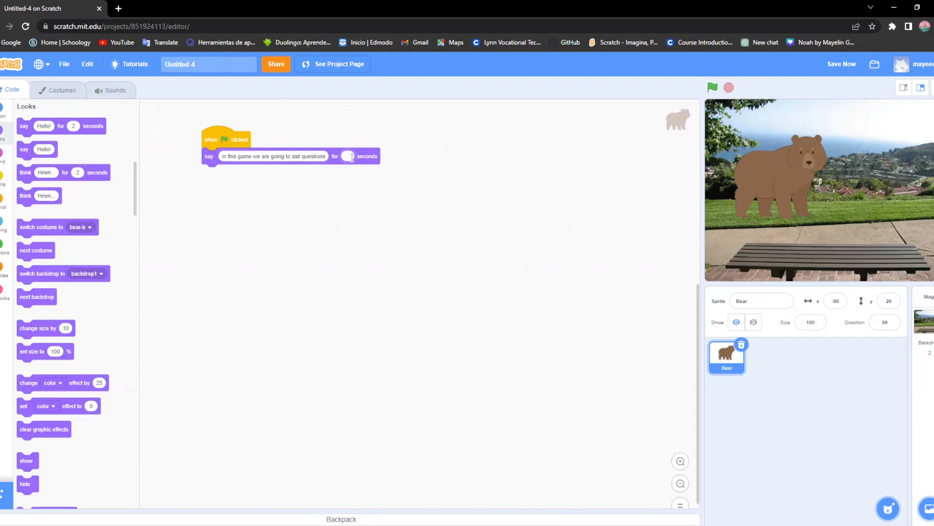
type("4")
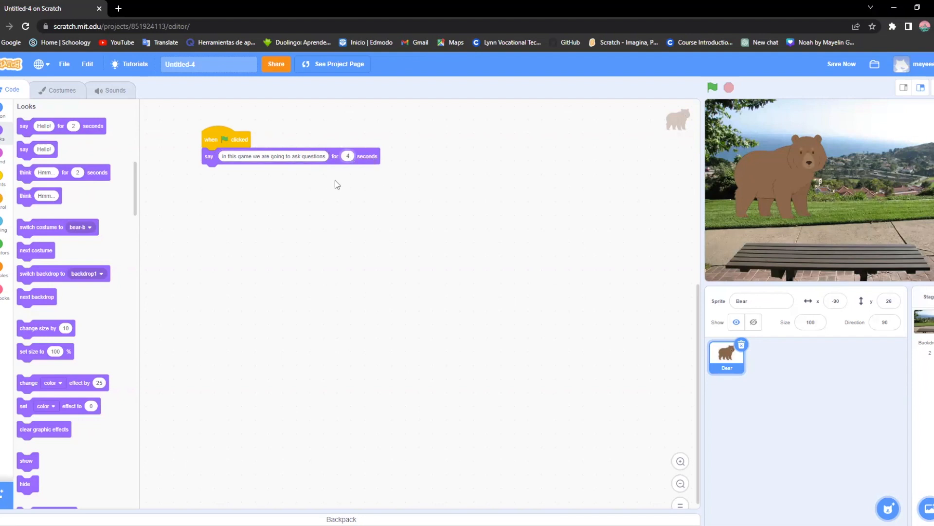
mouse_move(259, 187)
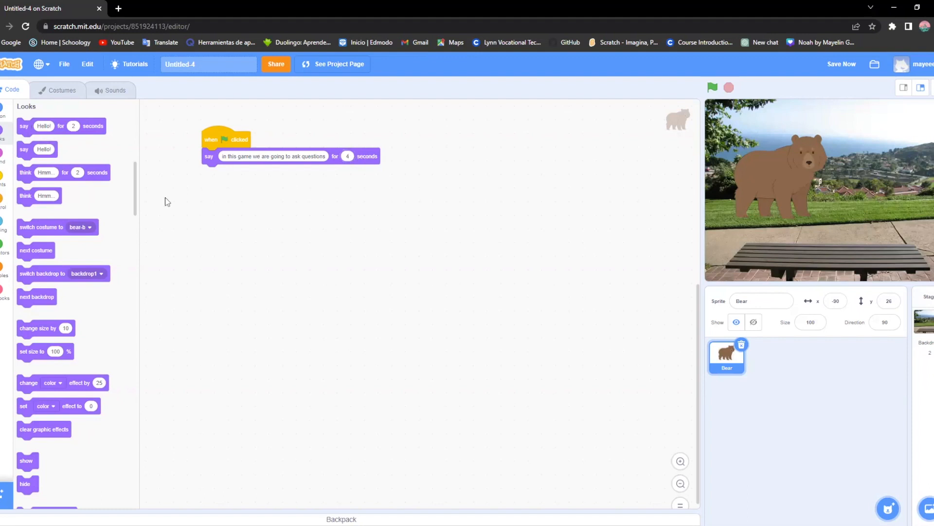
Step: Attach say blocks for 'ready?' (2 seconds) and the 3, 2, 1 countdown
left_click_drag(30, 126, 209, 173)
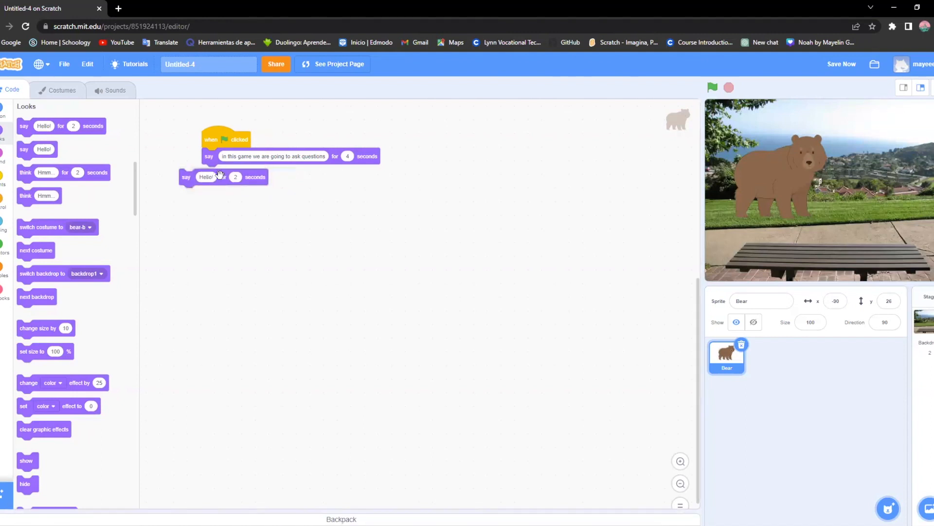
left_click_drag(185, 178, 210, 172)
type("ready?")
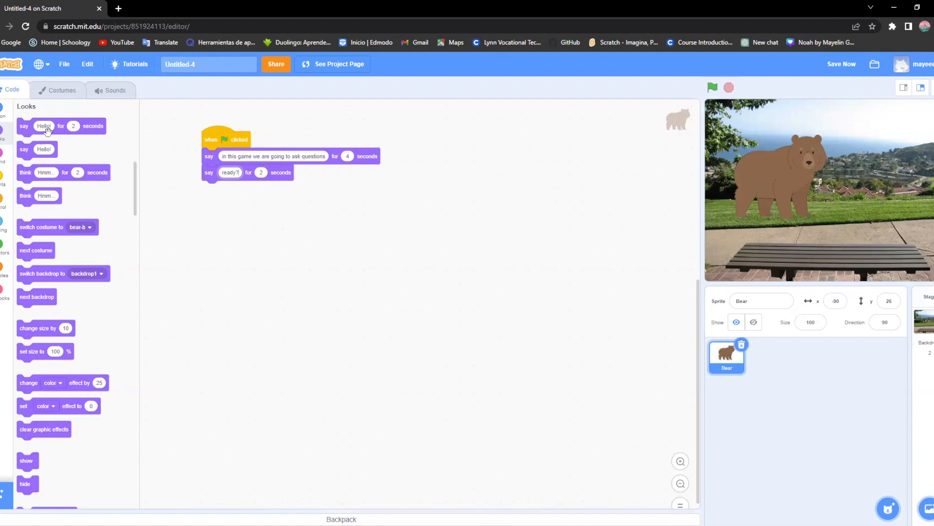
left_click_drag(61, 125, 244, 191)
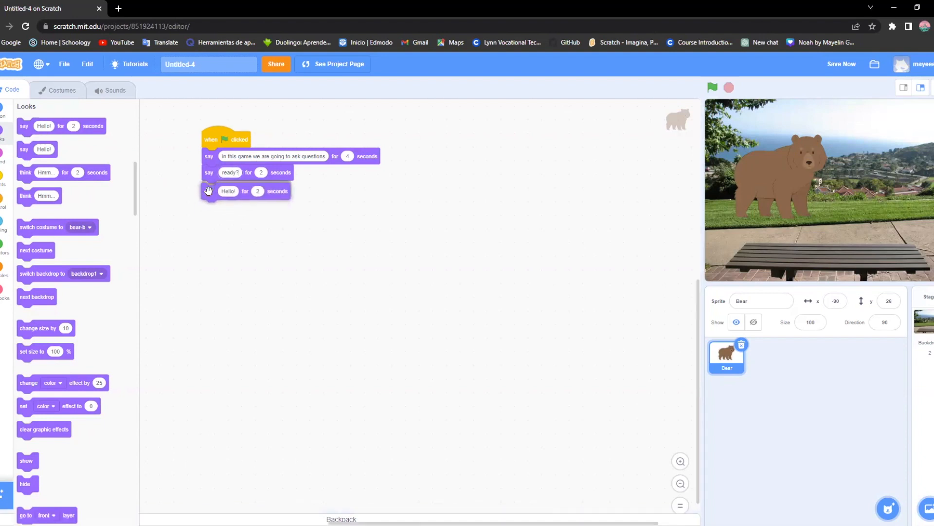
left_click_drag(209, 191, 209, 188)
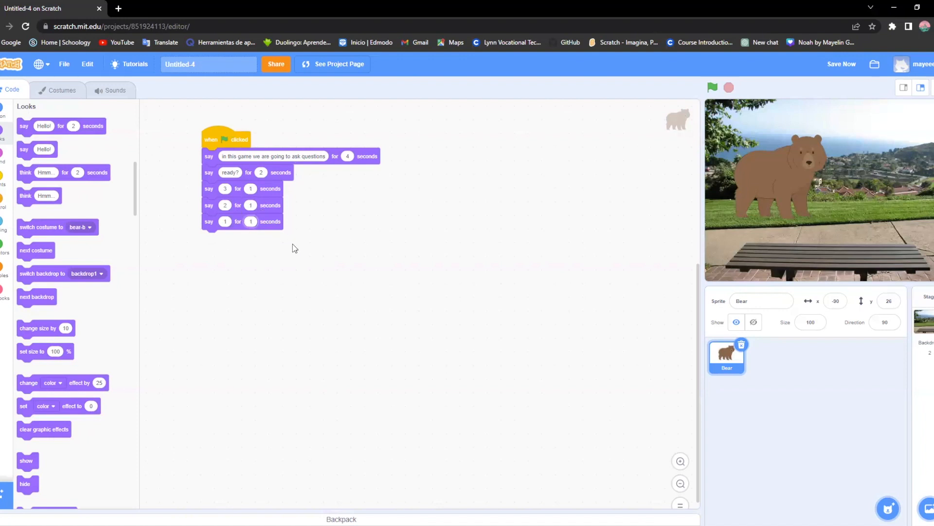
left_click(711, 87)
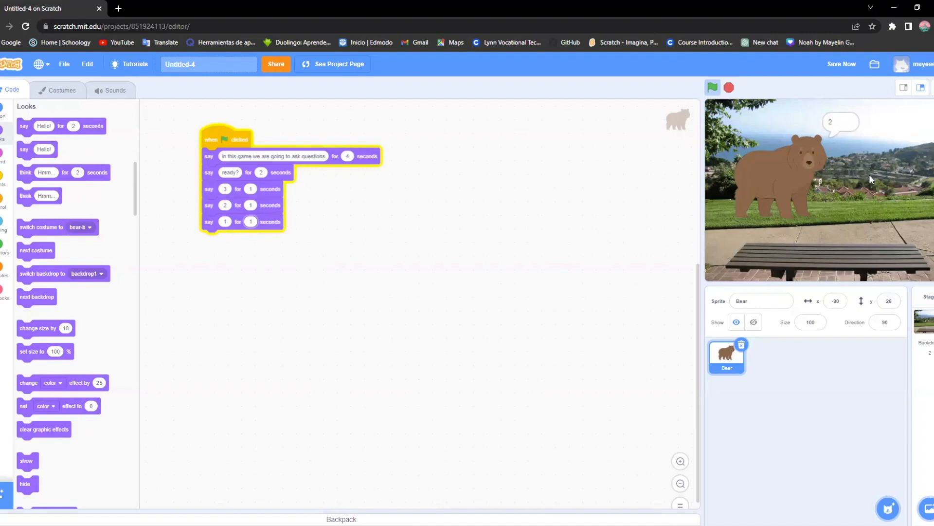
left_click(728, 88)
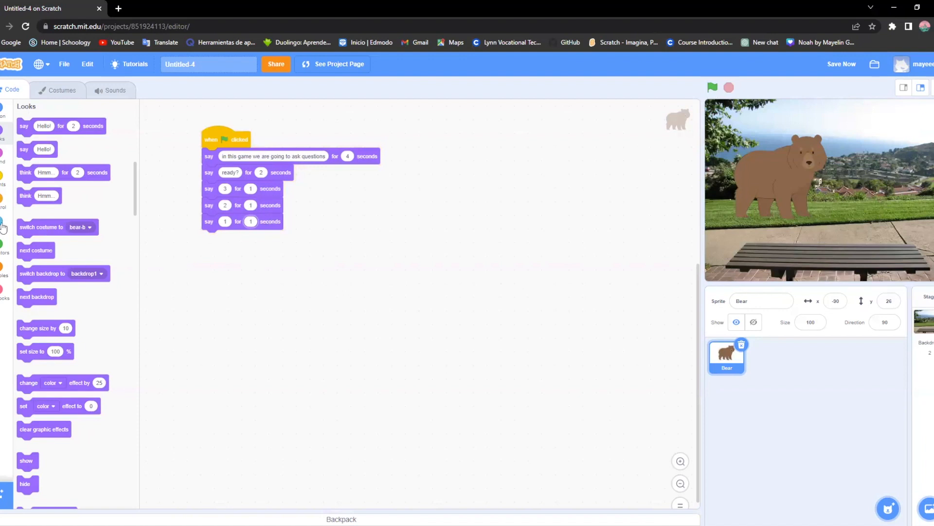
Step: Add 'ask What's your name? and wait' and an 'if answer = jose' check
left_click(3, 227)
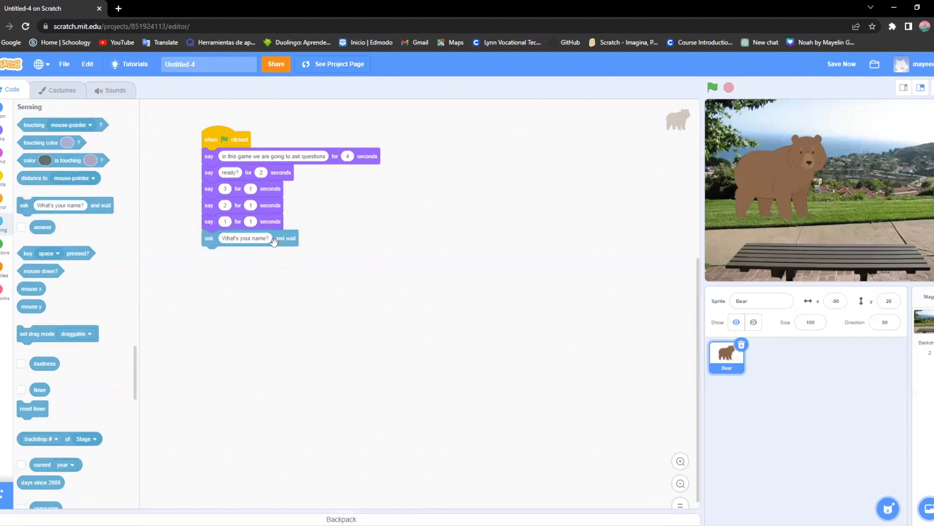
mouse_move(275, 238)
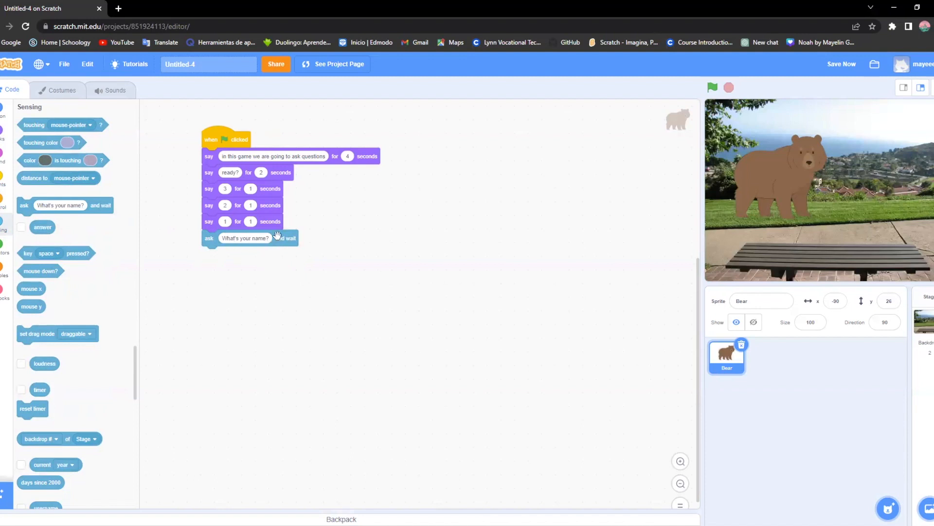
mouse_move(213, 237)
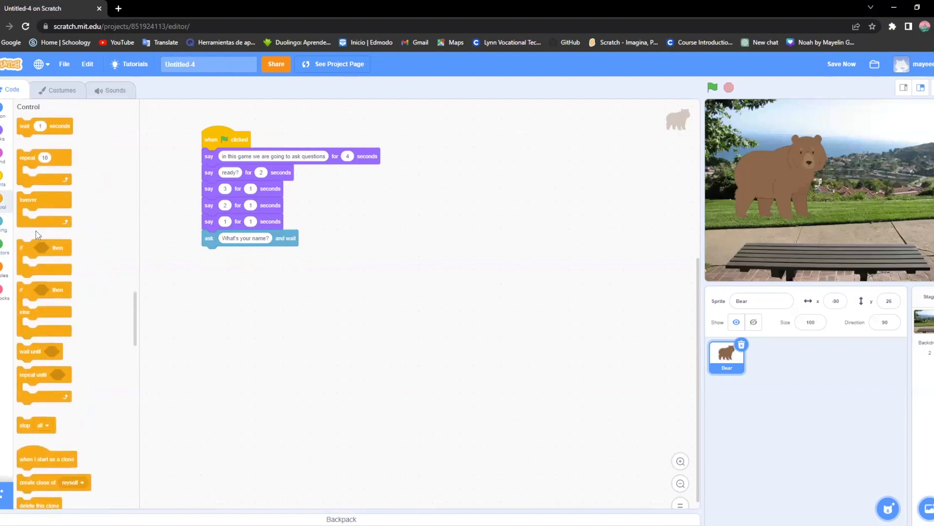
mouse_move(32, 238)
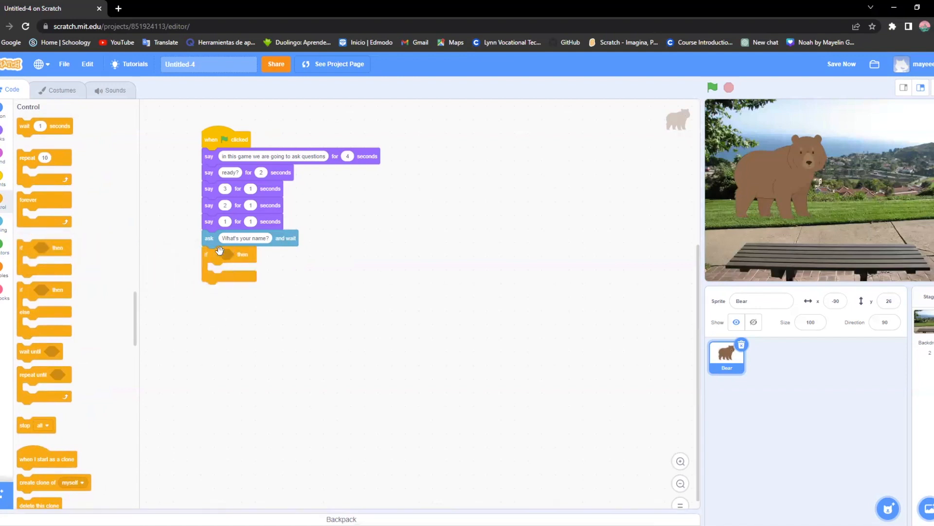
mouse_move(210, 254)
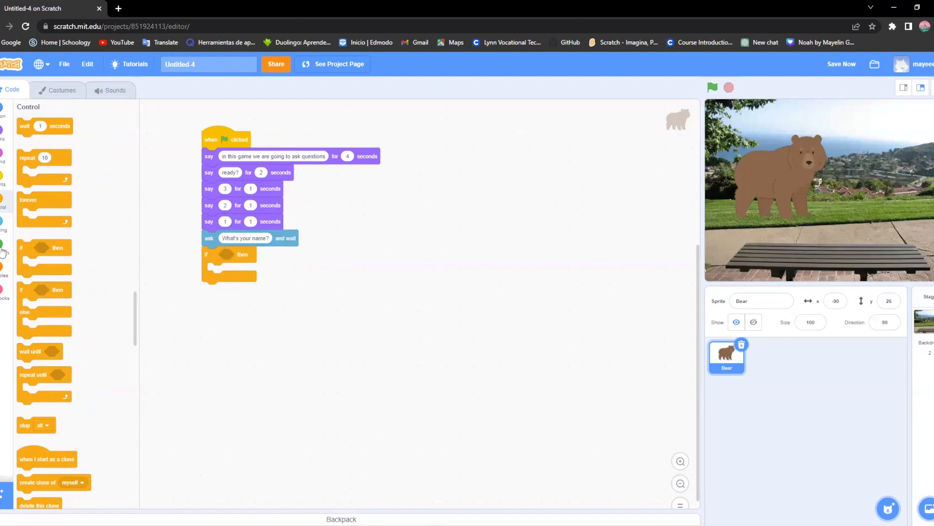
left_click(3, 250)
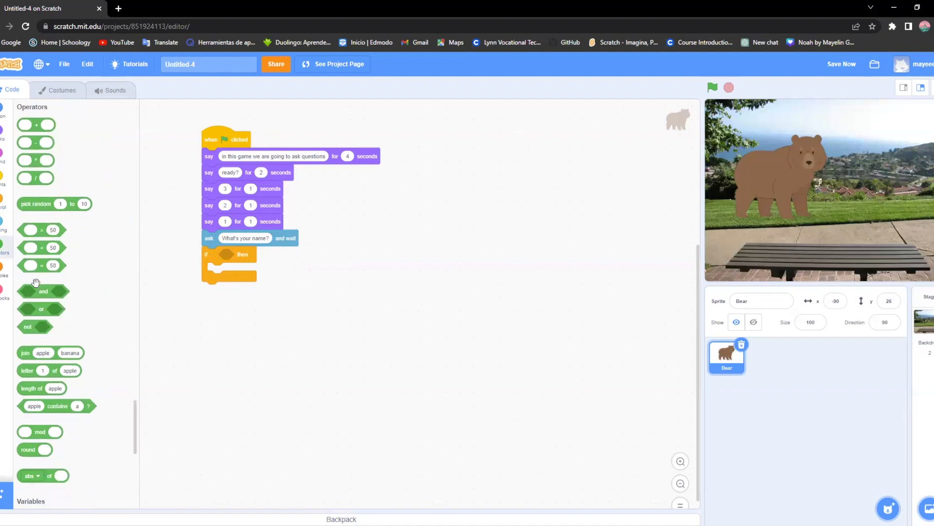
mouse_move(43, 312)
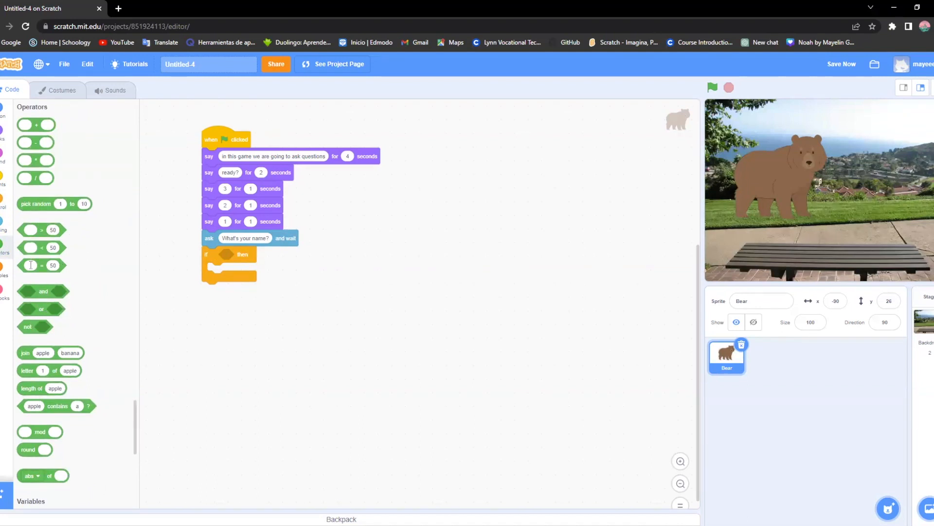
mouse_move(31, 266)
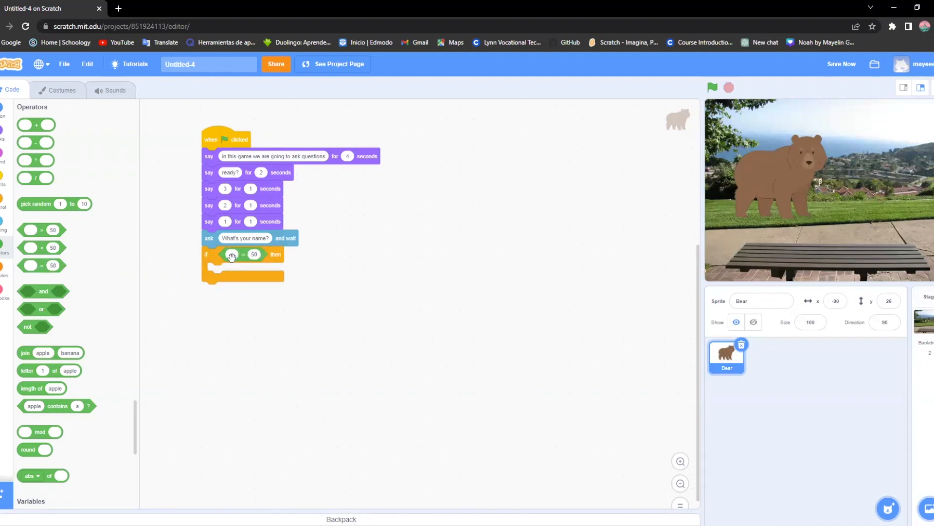
left_click(232, 254)
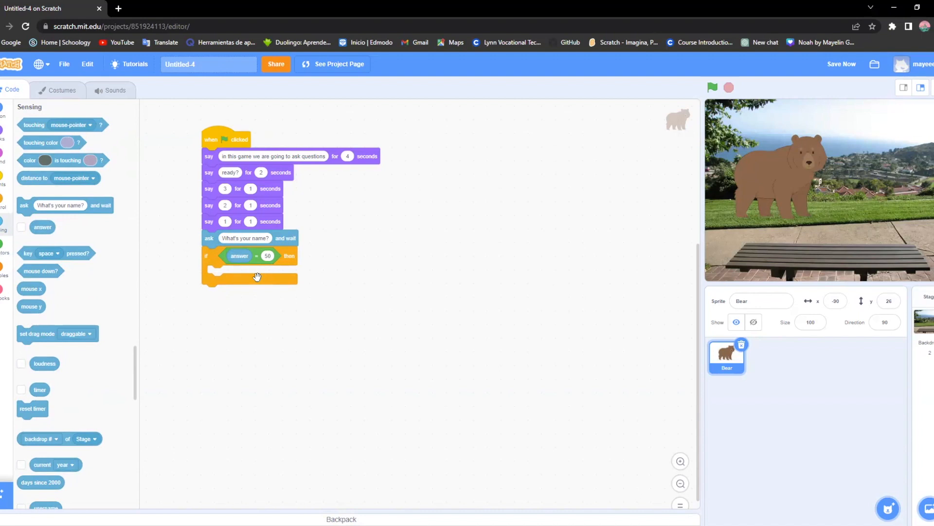
mouse_move(292, 281)
type("josh")
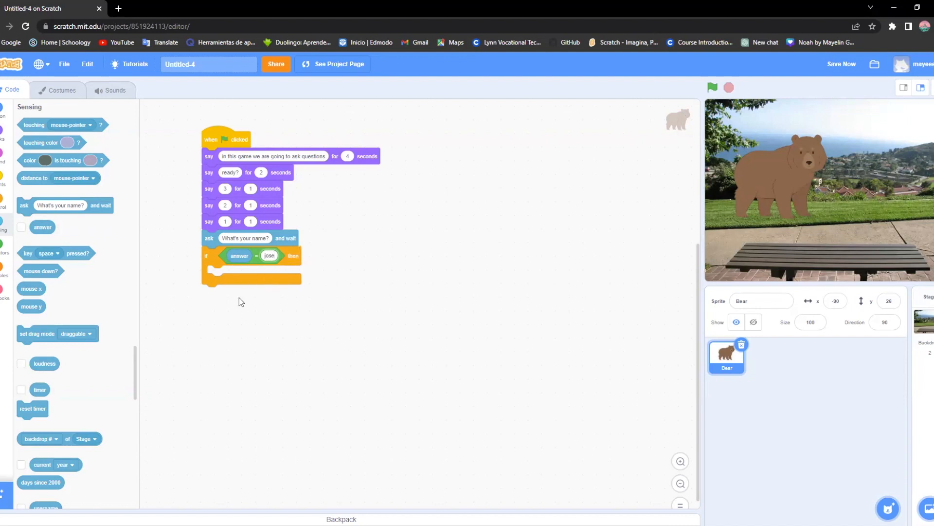
mouse_move(238, 255)
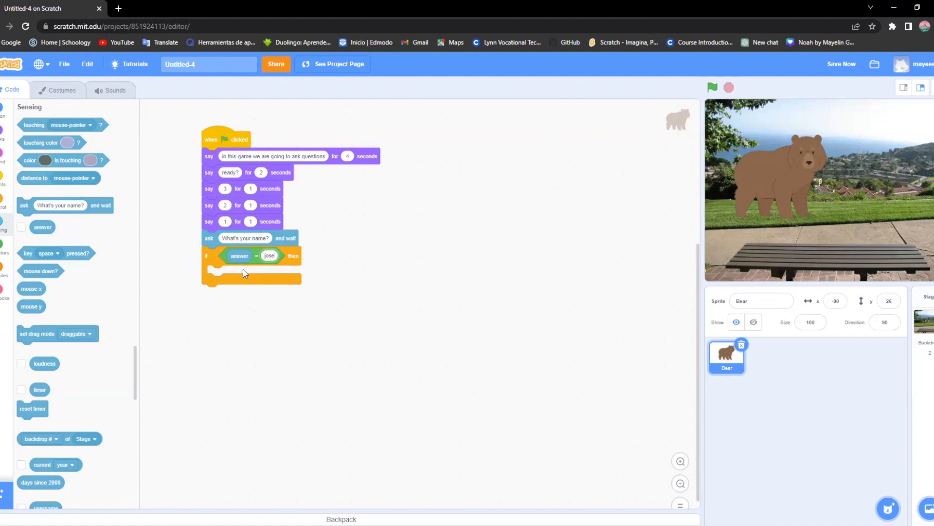
mouse_move(100, 205)
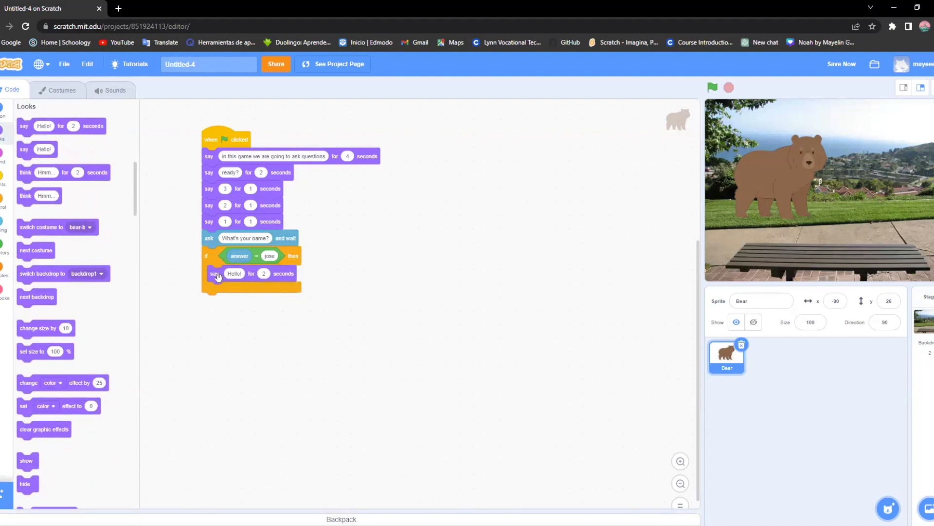
mouse_move(271, 266)
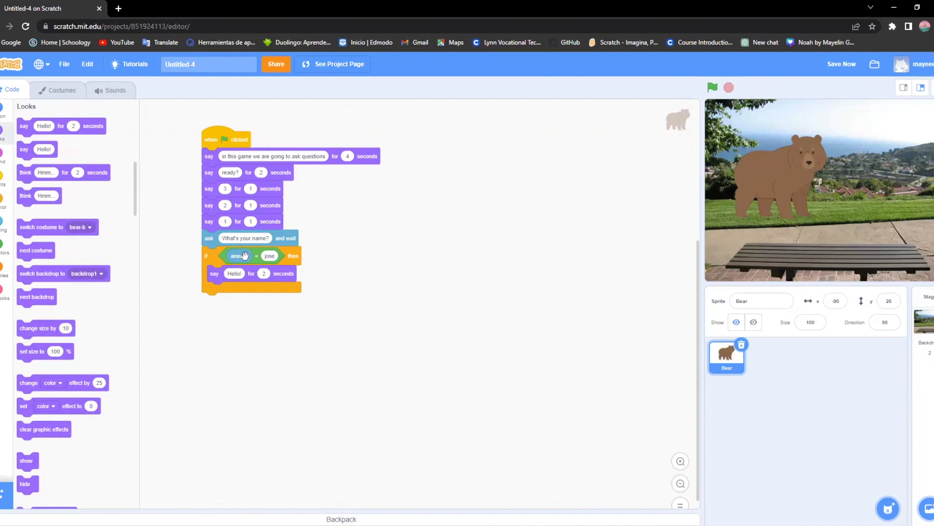
Step: Put 'say Hello! for 2 seconds' inside the 'if answer = jose' block
left_click(842, 63)
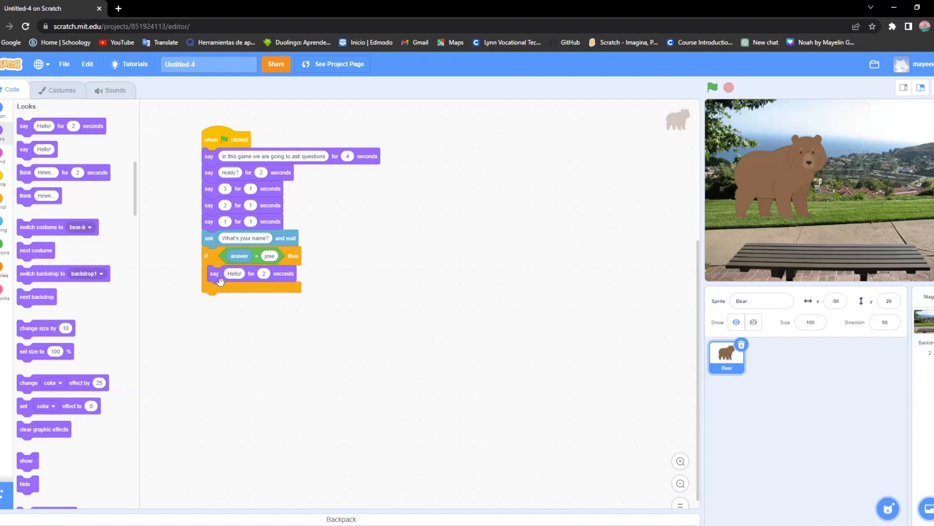
mouse_move(269, 334)
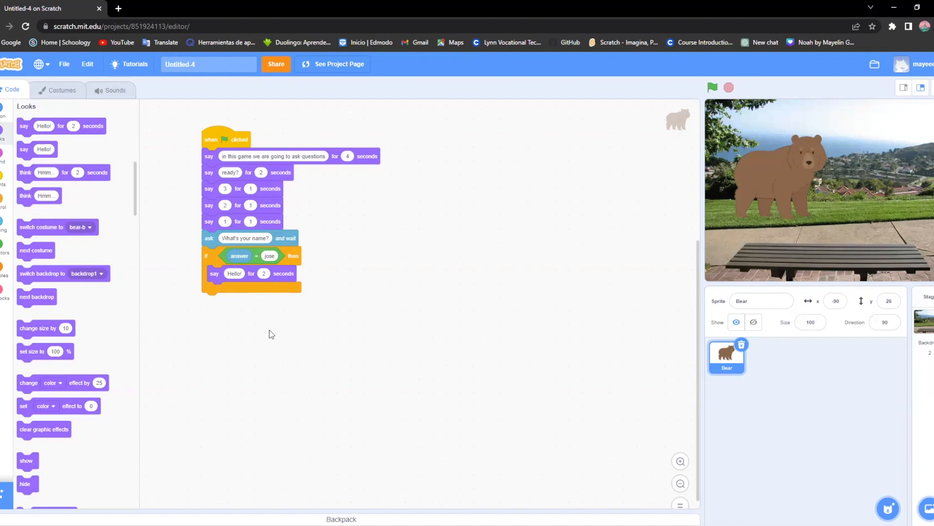
mouse_move(11, 123)
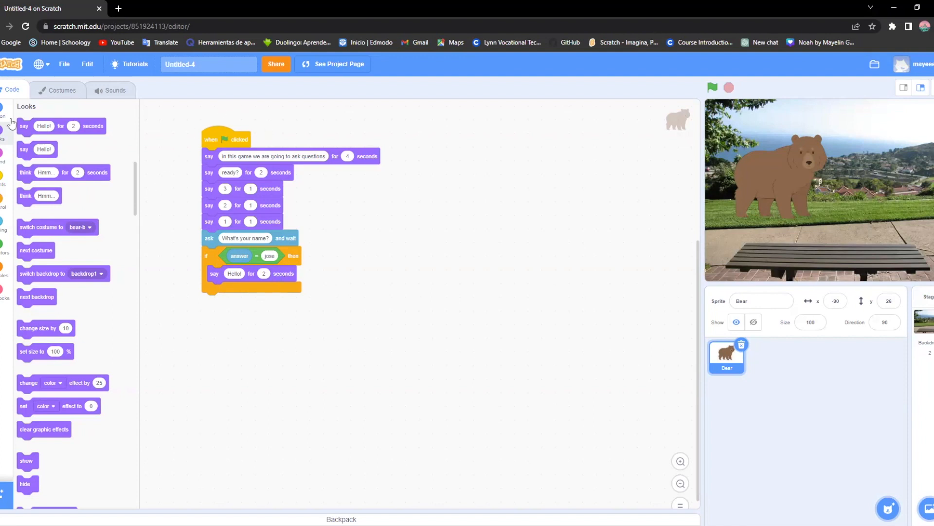
mouse_move(80, 208)
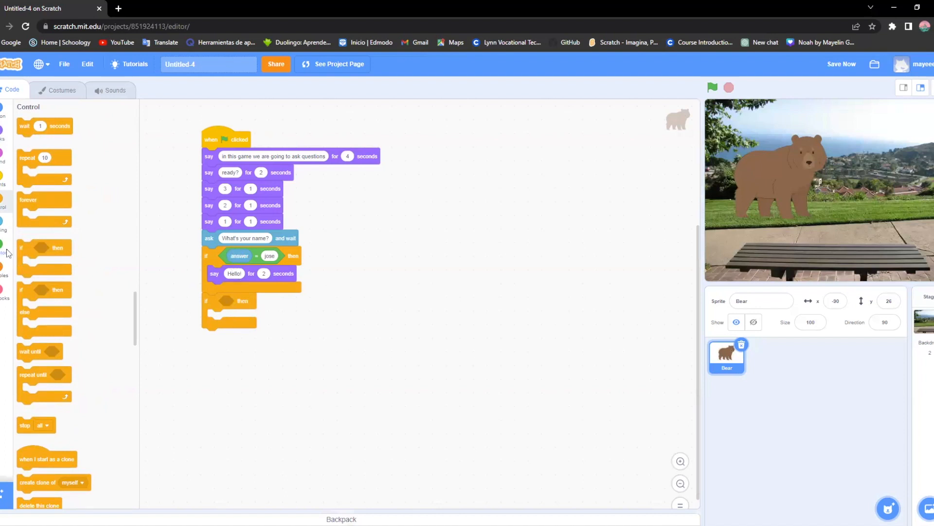
Step: Assemble a loose 'if answer = 50 then' block in the workspace
left_click(4, 247)
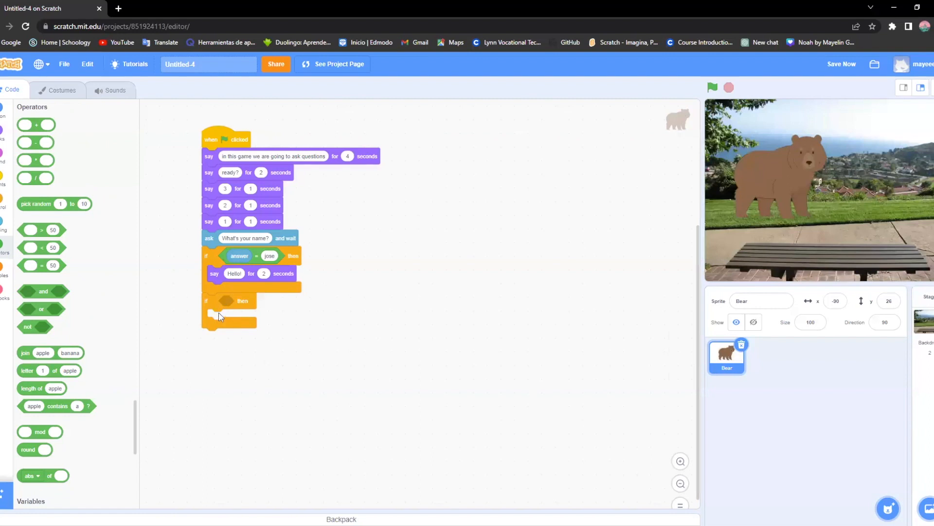
mouse_move(318, 306)
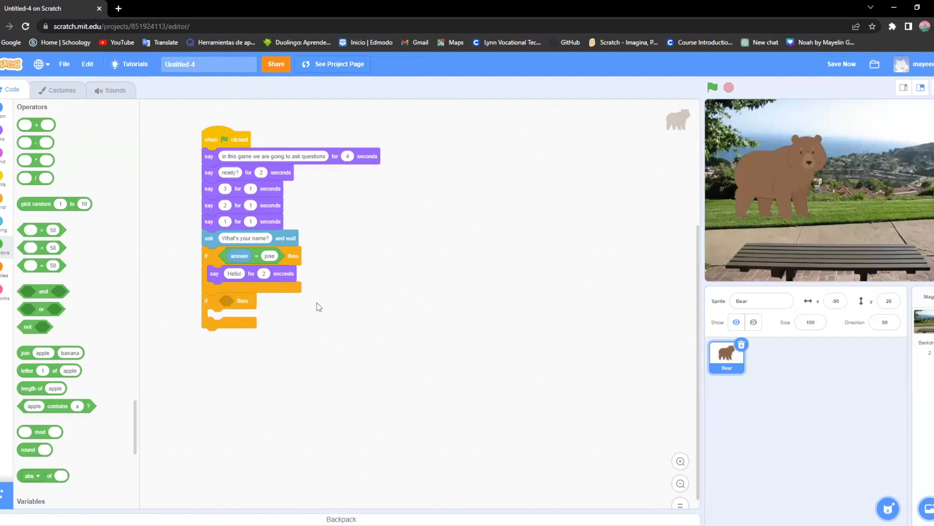
mouse_move(98, 268)
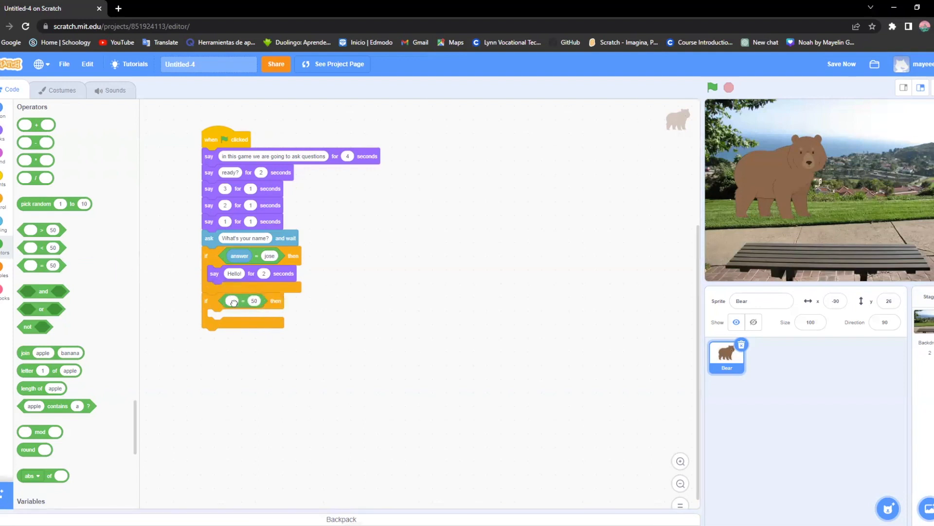
left_click(232, 301)
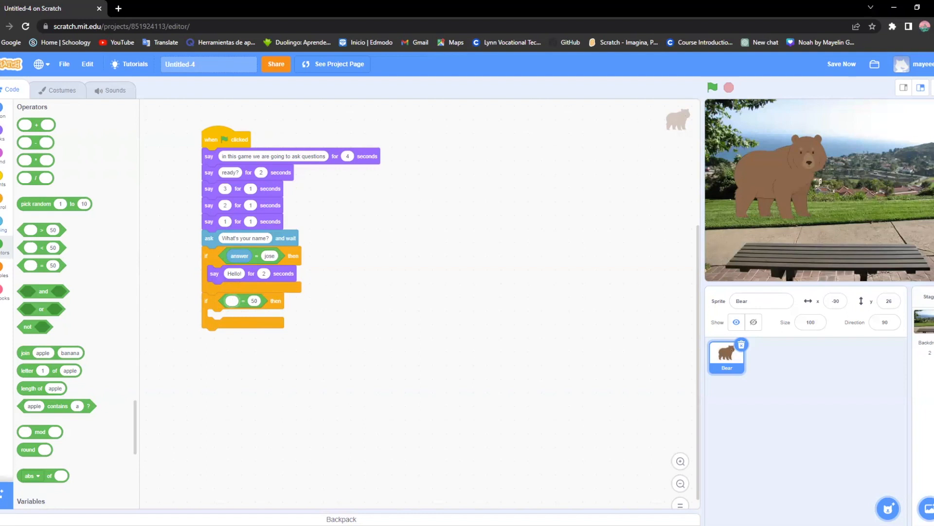
left_click(5, 243)
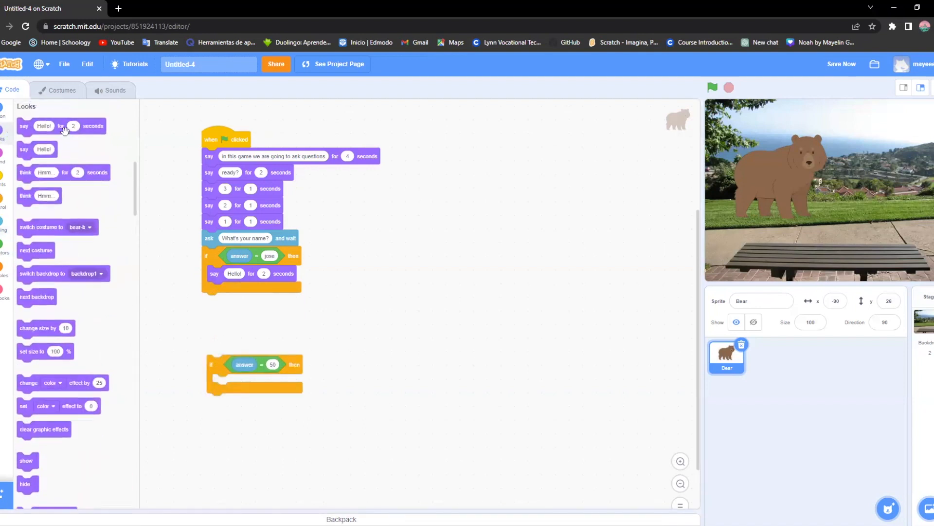
mouse_move(47, 149)
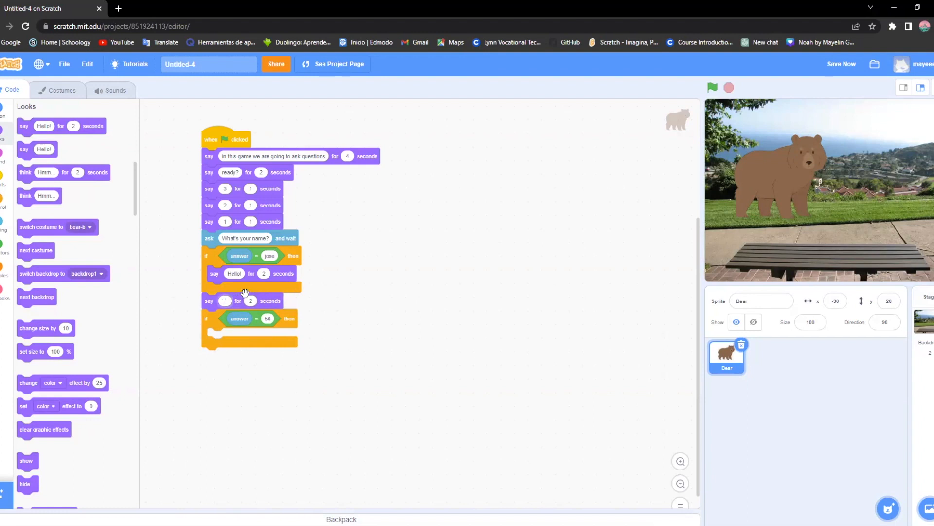
Step: Add an empty say block under the name check with 'if answer = 50' beneath
type("whid")
type("4")
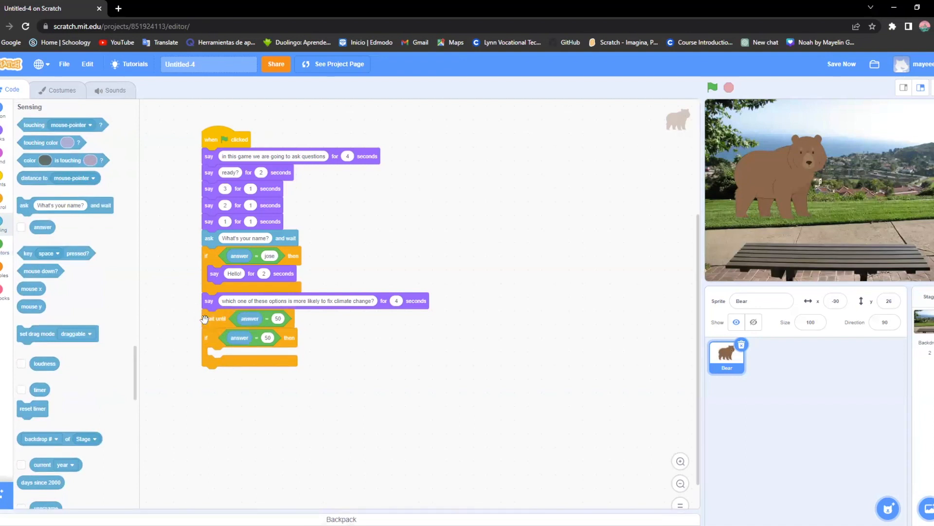
mouse_move(266, 359)
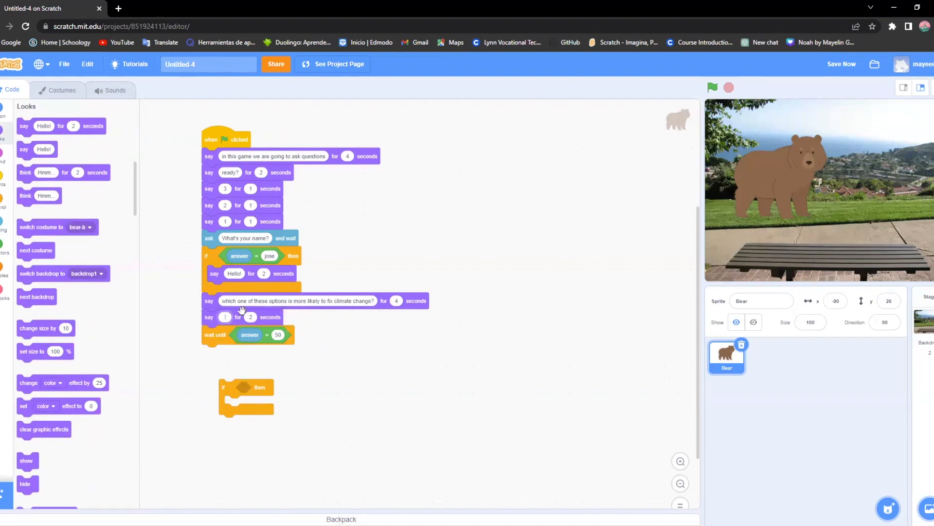
mouse_move(305, 305)
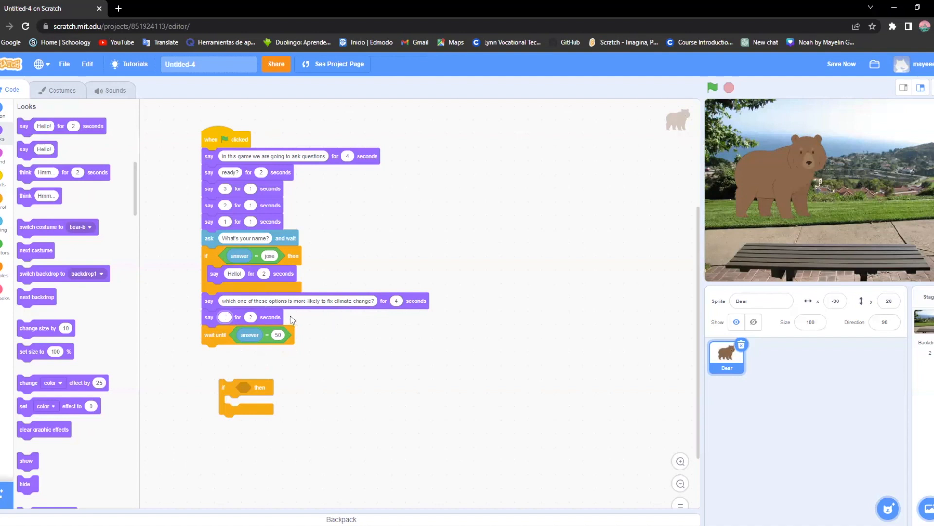
mouse_move(383, 321)
type("Planting trees")
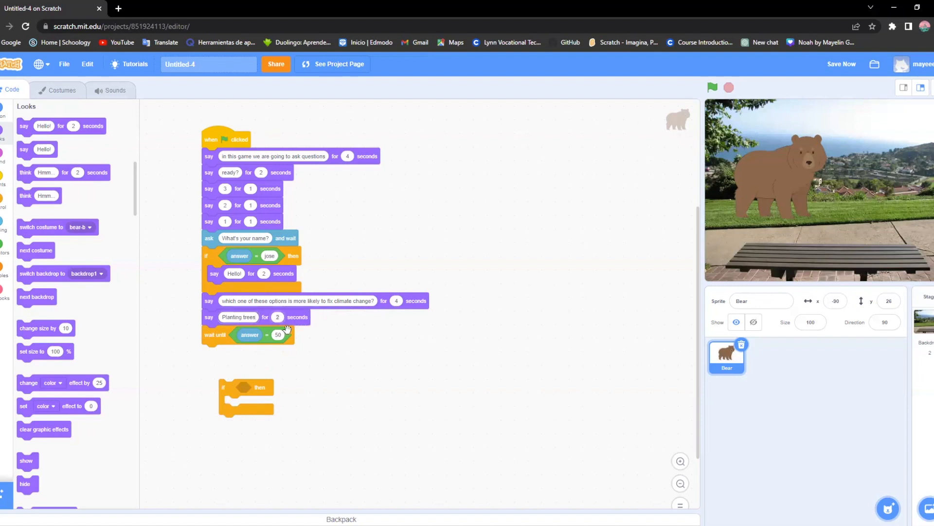
Step: List 'Planting trees' and 'wasting water' for 3 seconds, then wait for 'wasting water'
left_click(264, 316)
type("wasting water")
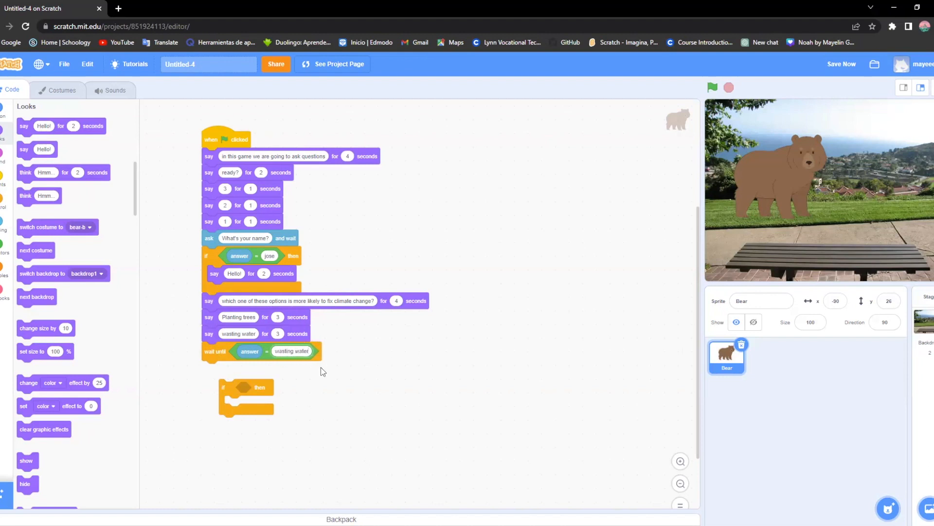
mouse_move(233, 382)
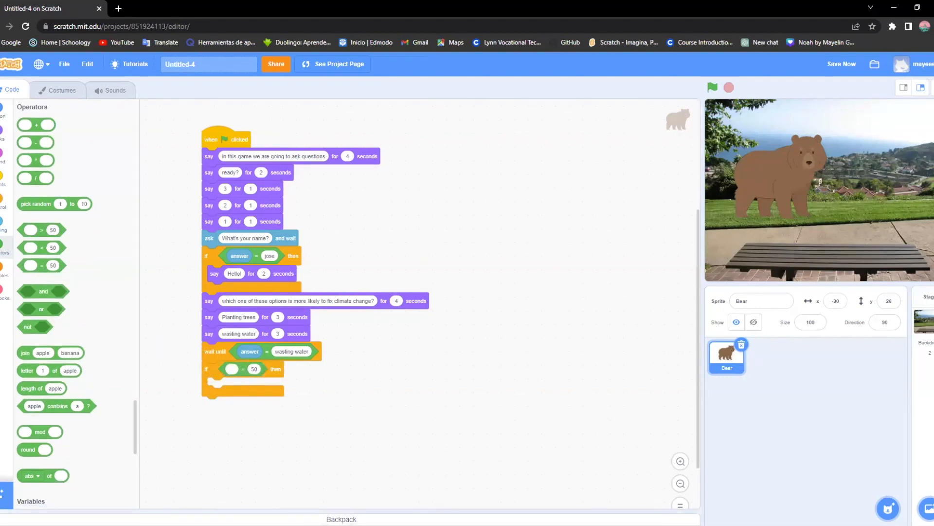
Step: Attach 'if answer = wasting water' with a say 'Oh no, that's not the right answer' inside
left_click(3, 238)
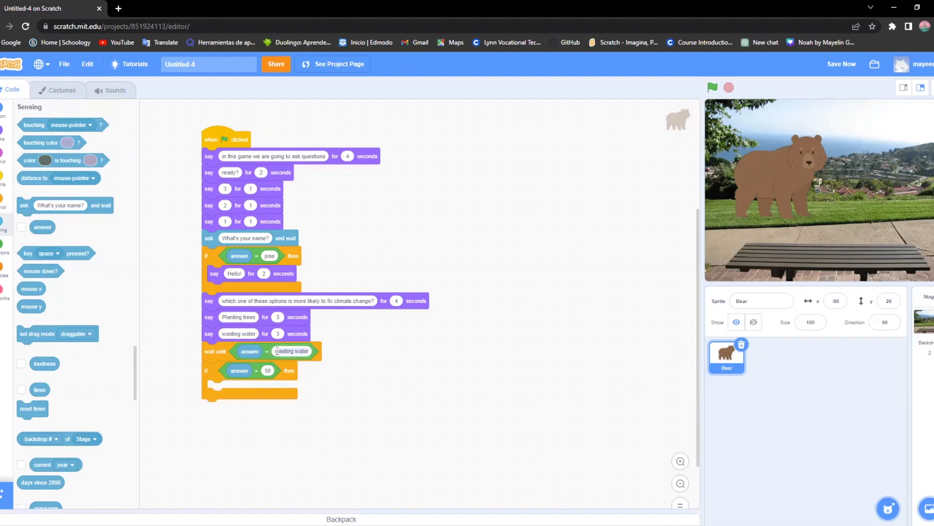
right_click(292, 350)
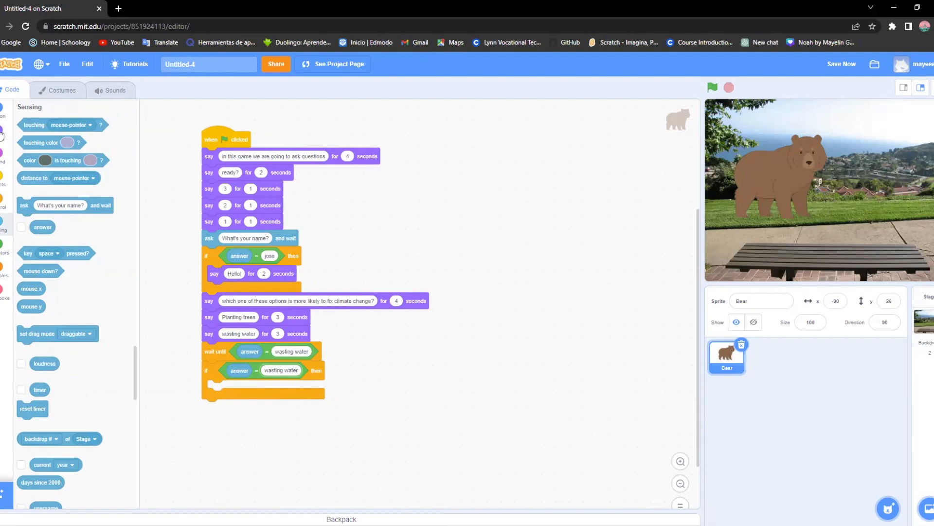
left_click(3, 203)
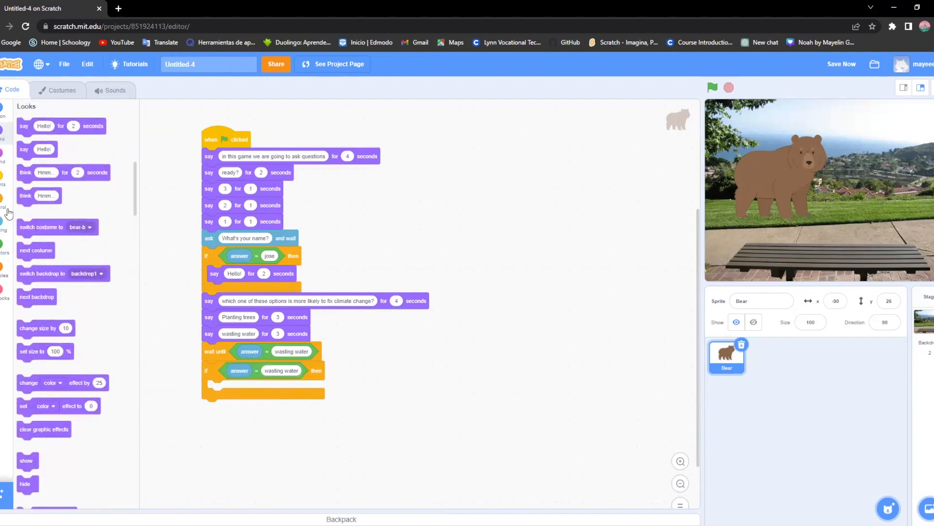
mouse_move(6, 206)
type("Oh no, that's not the right answer")
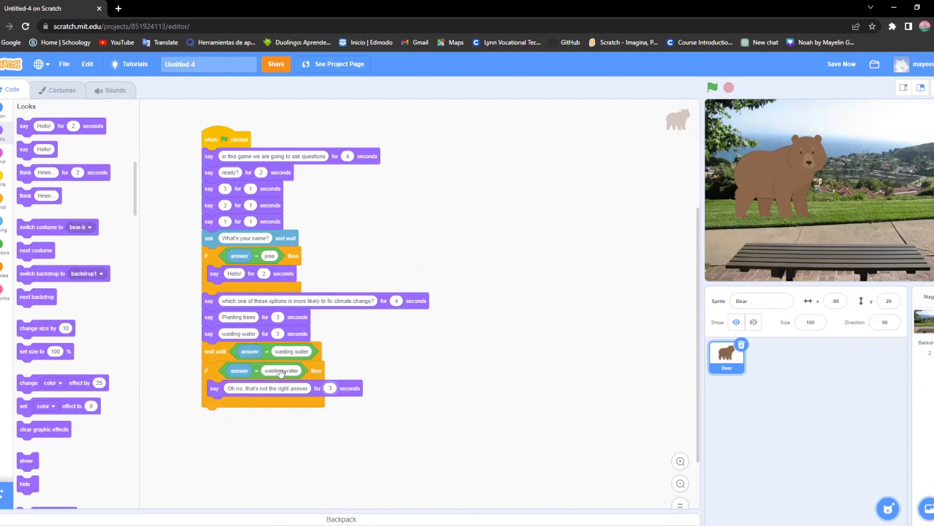
mouse_move(309, 388)
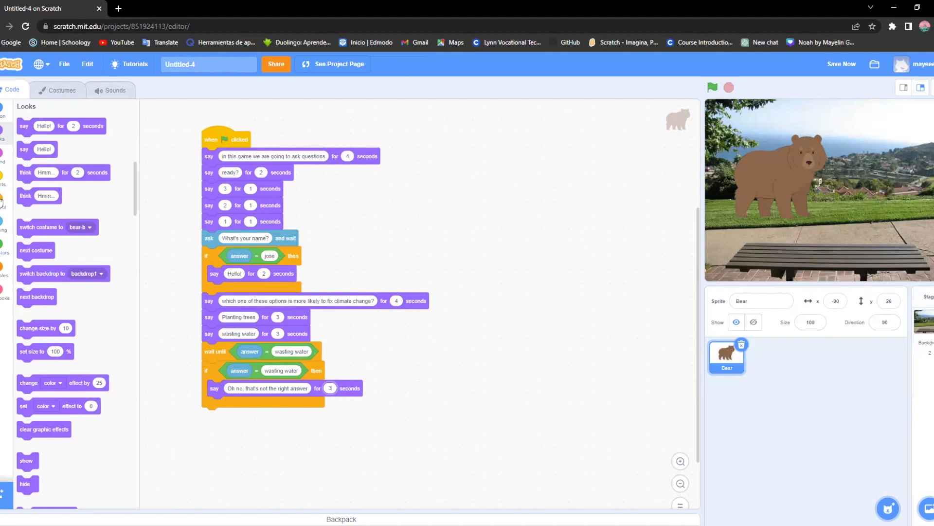
Step: Add 'if answer = planting trees' making the bear say 'good job!' for 3 seconds
left_click(4, 274)
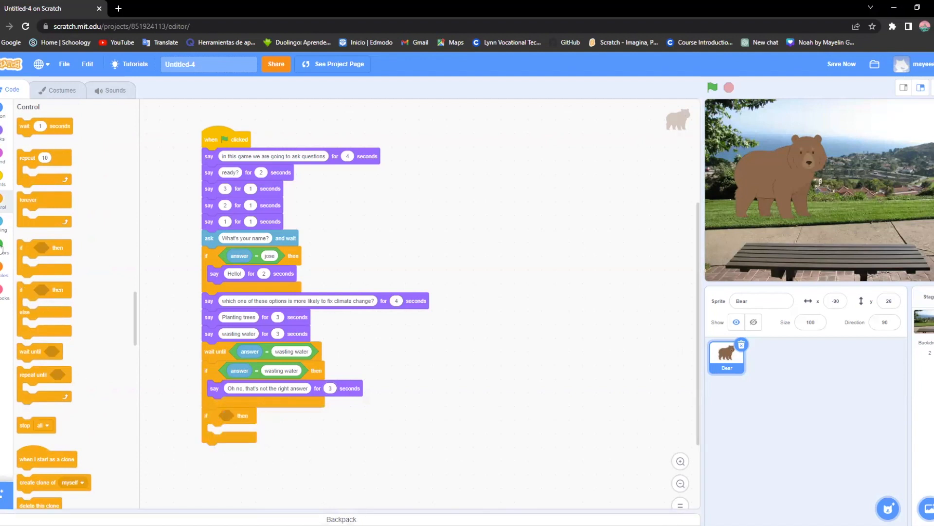
left_click(4, 244)
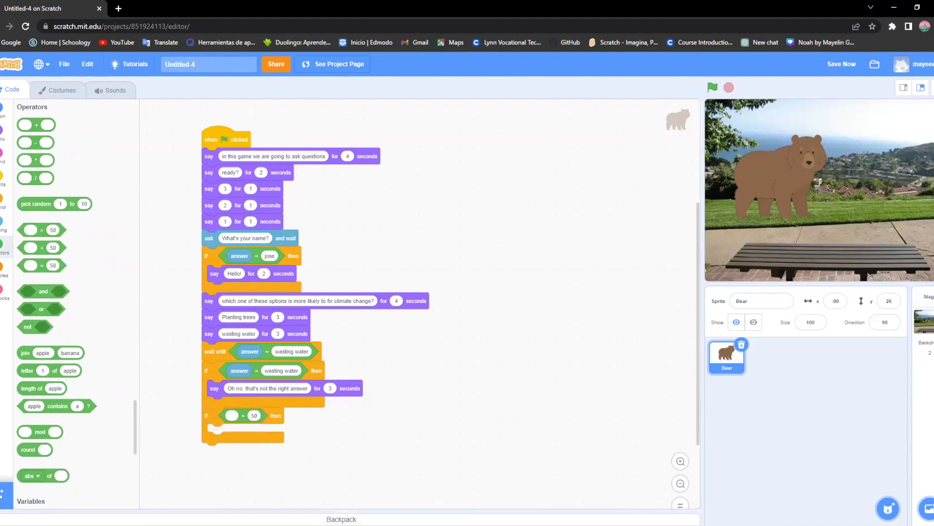
left_click(5, 245)
type("planting trees")
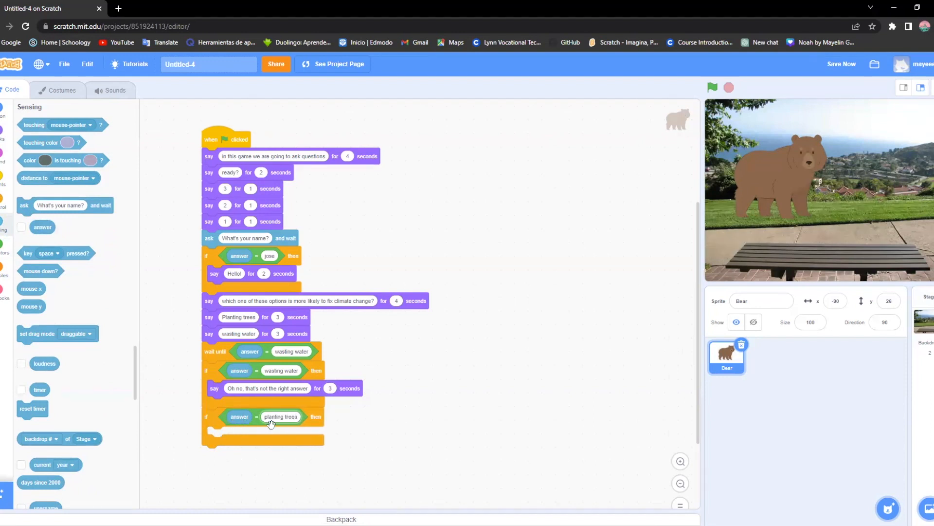
mouse_move(291, 435)
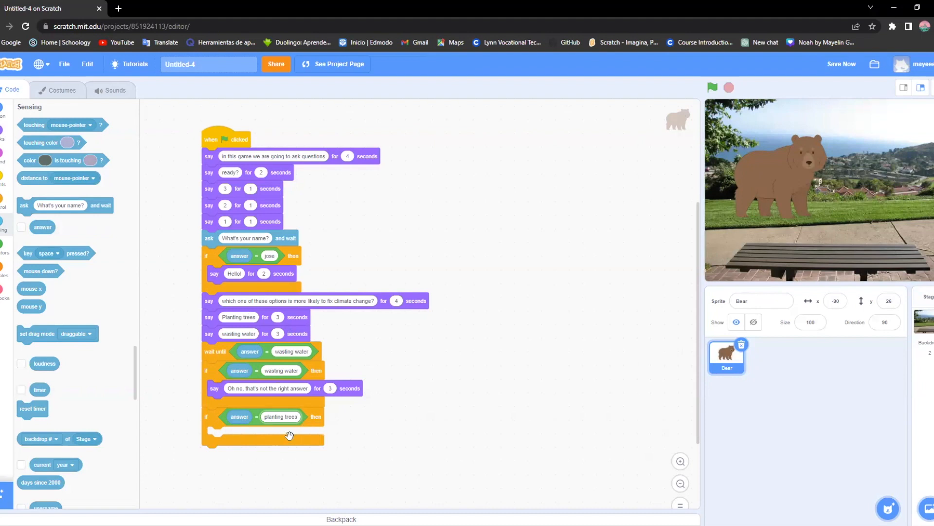
left_click(4, 185)
type("good job!")
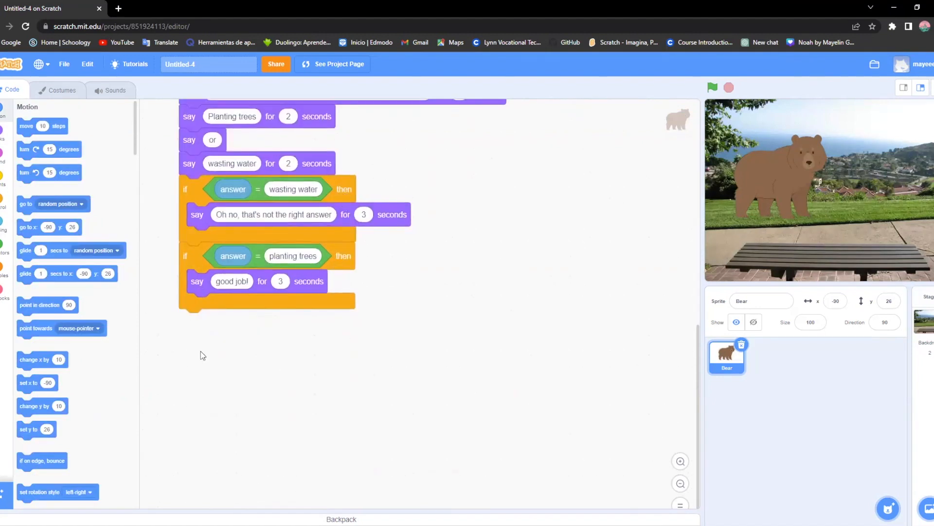
mouse_move(326, 339)
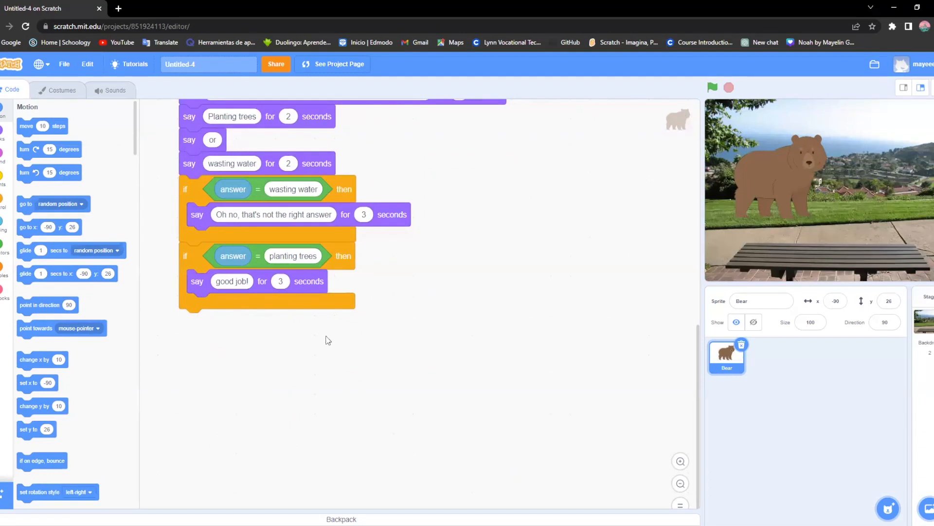
mouse_move(361, 306)
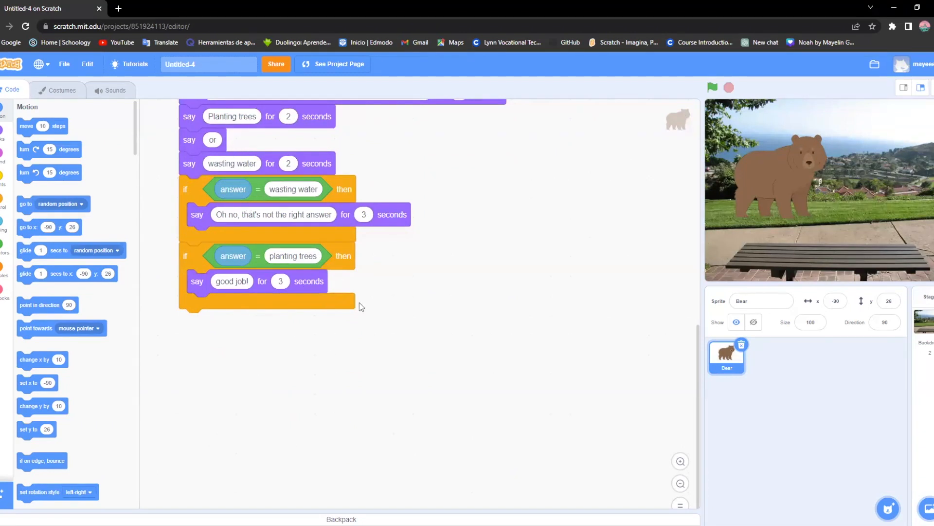
mouse_move(285, 247)
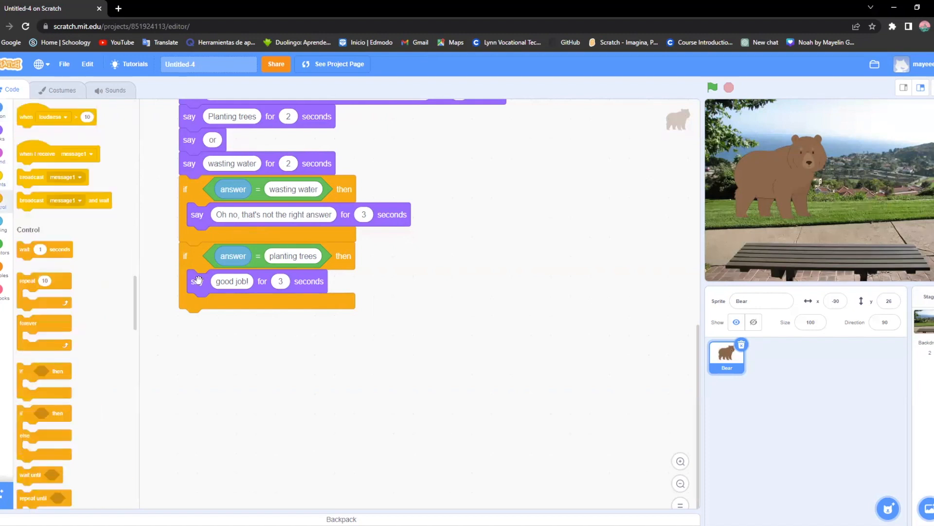
Step: Append an empty 'if answer = 50' block below the planting trees check
scroll("down", 3)
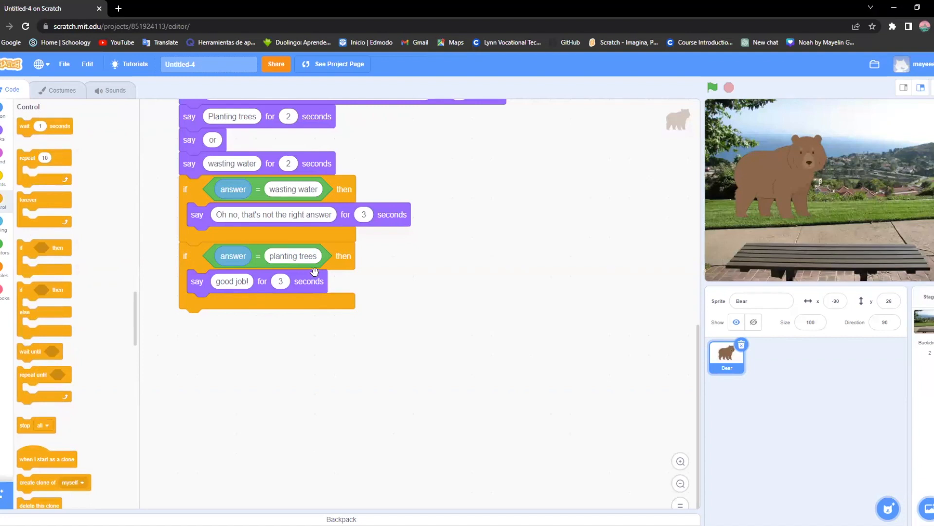
mouse_move(384, 183)
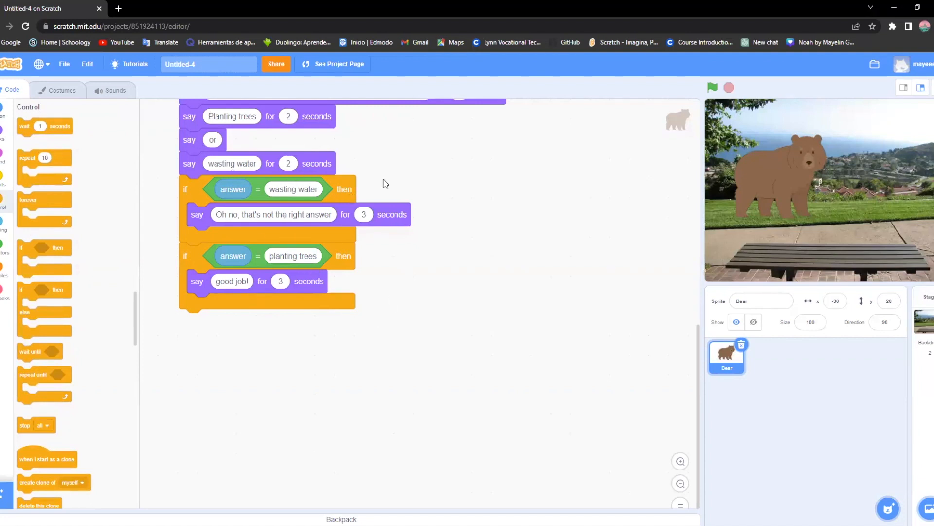
mouse_move(118, 197)
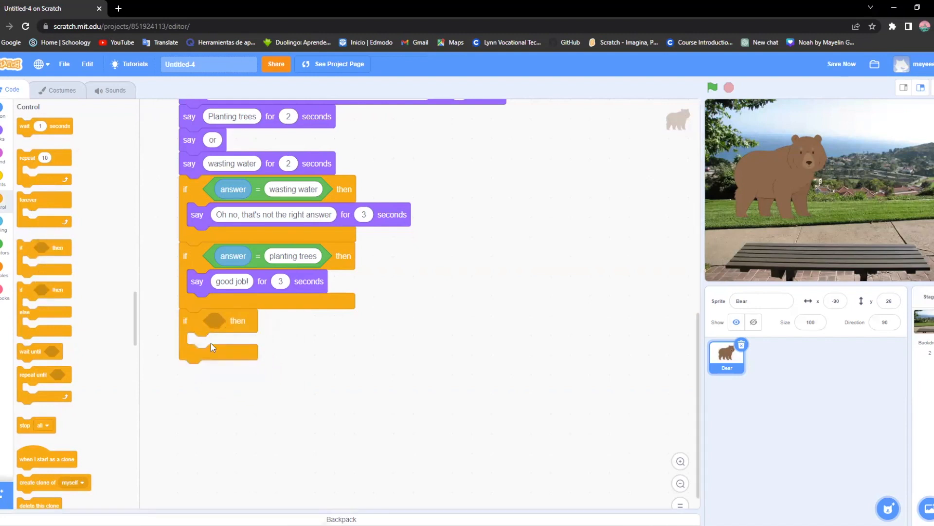
mouse_move(204, 323)
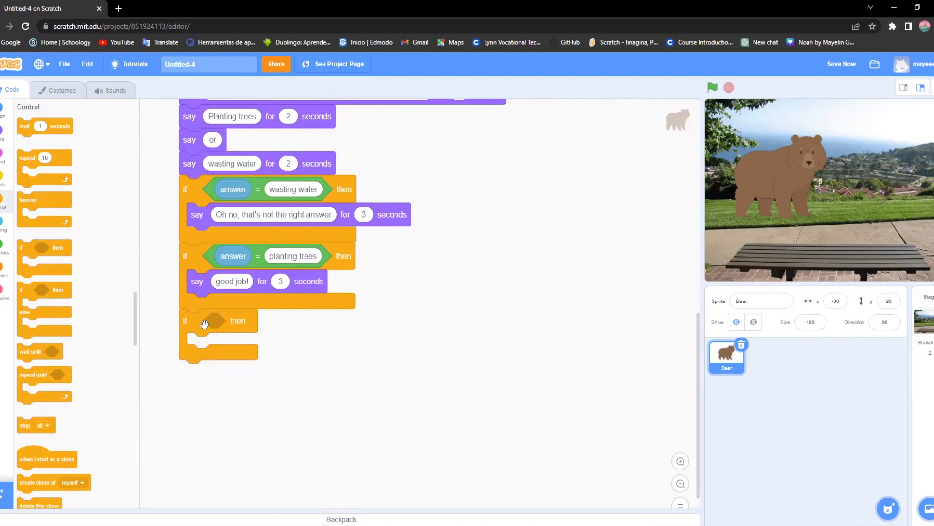
mouse_move(108, 268)
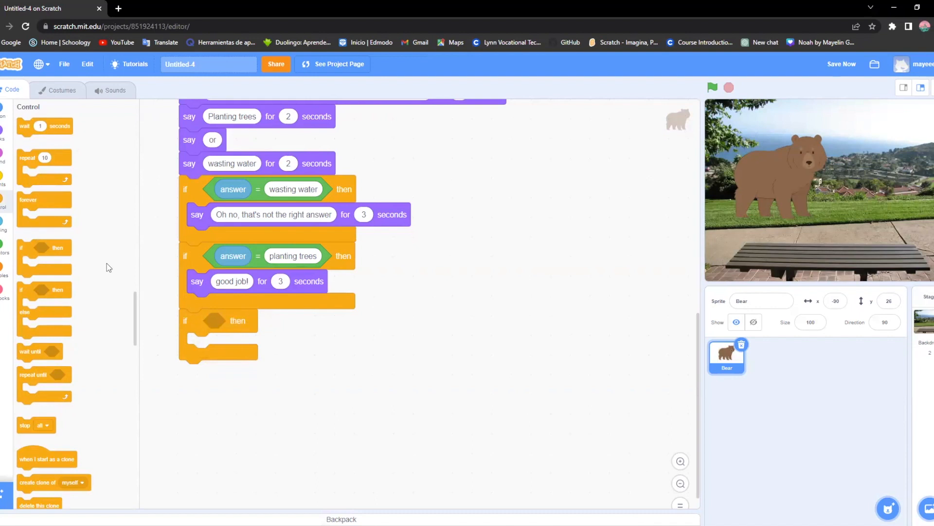
left_click(4, 251)
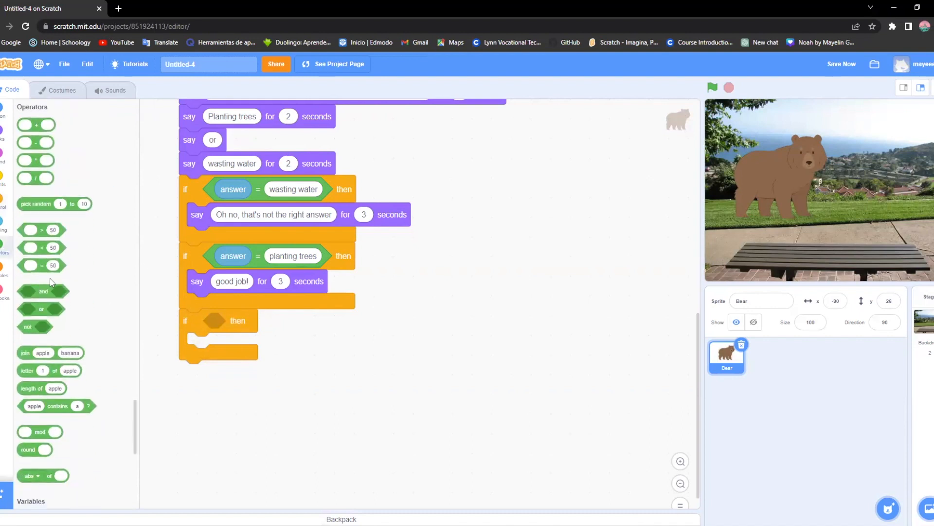
mouse_move(59, 262)
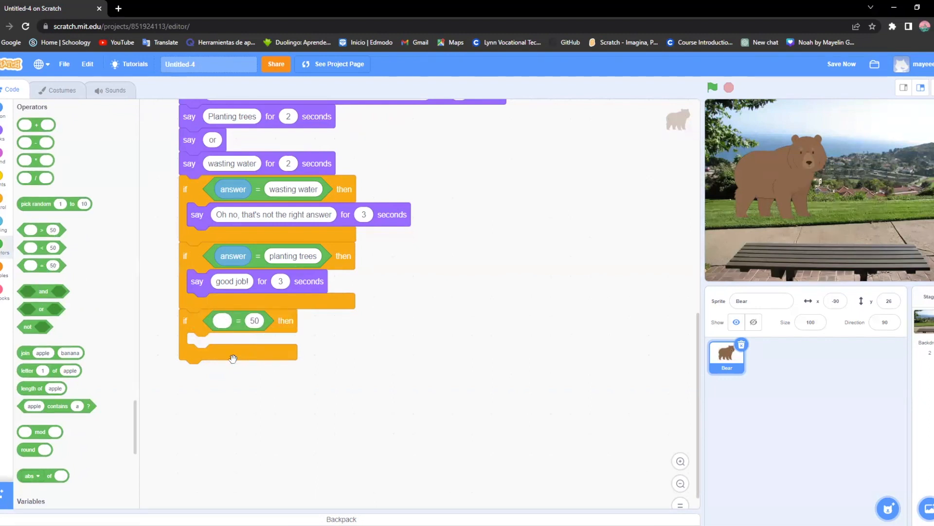
left_click(222, 320)
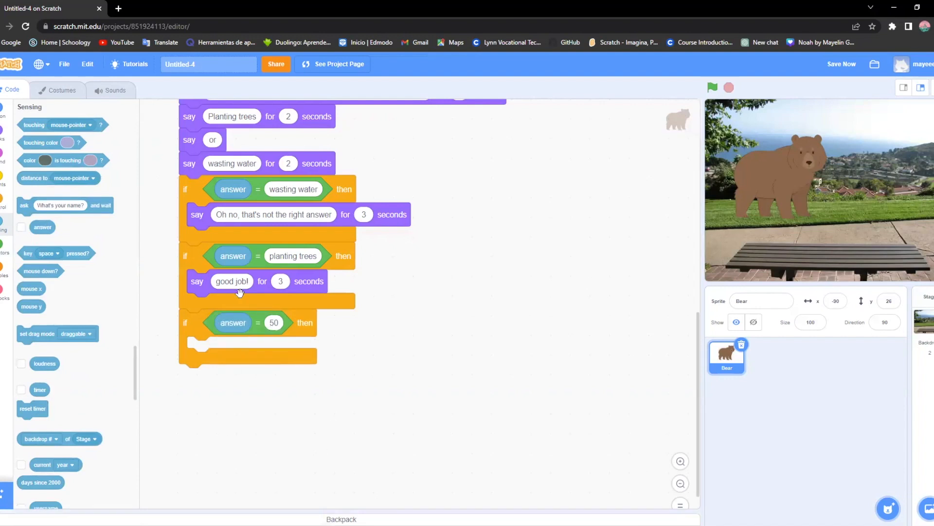
mouse_move(334, 419)
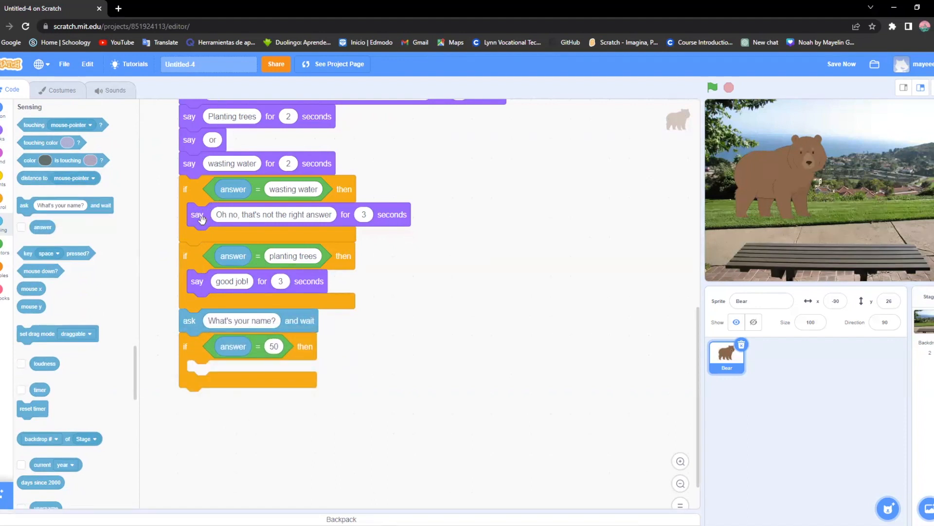
mouse_move(303, 230)
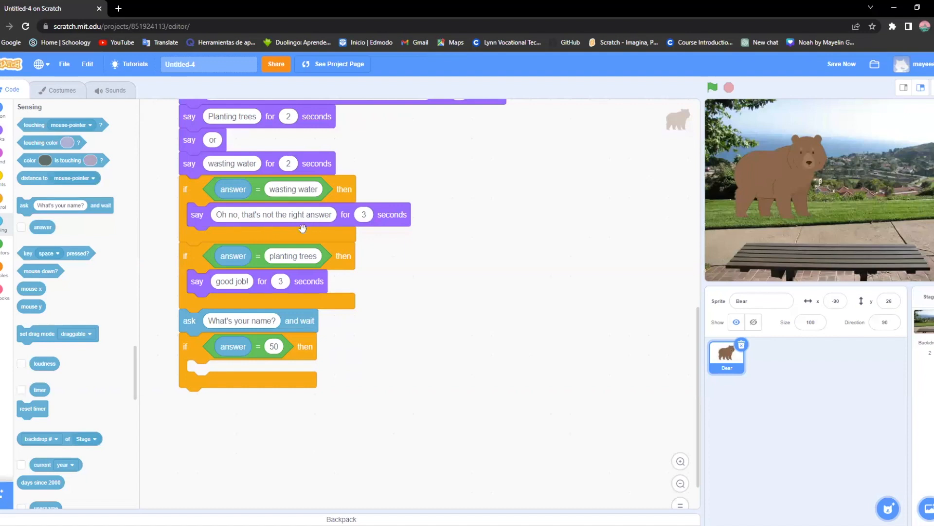
mouse_move(191, 322)
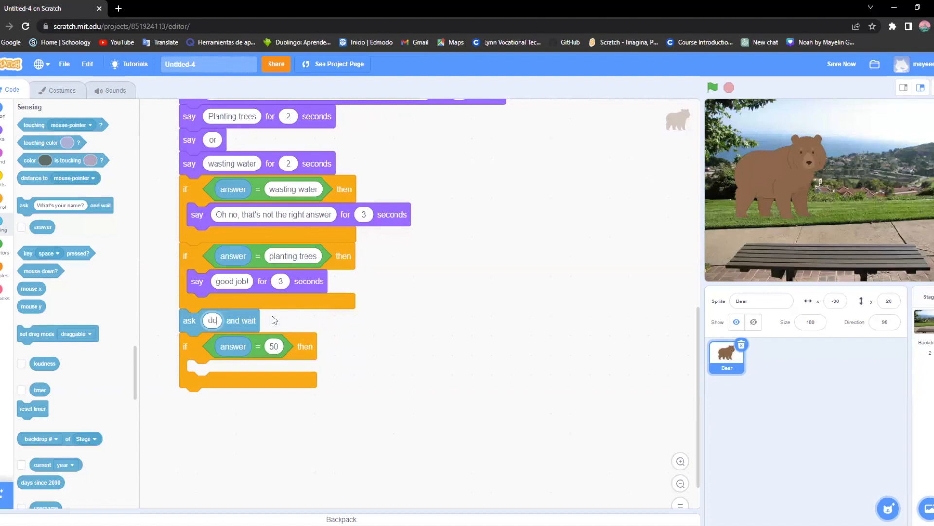
Step: Make the bear ask 'do you like to take care of the planet?' before the answer check
type("do you like to take")
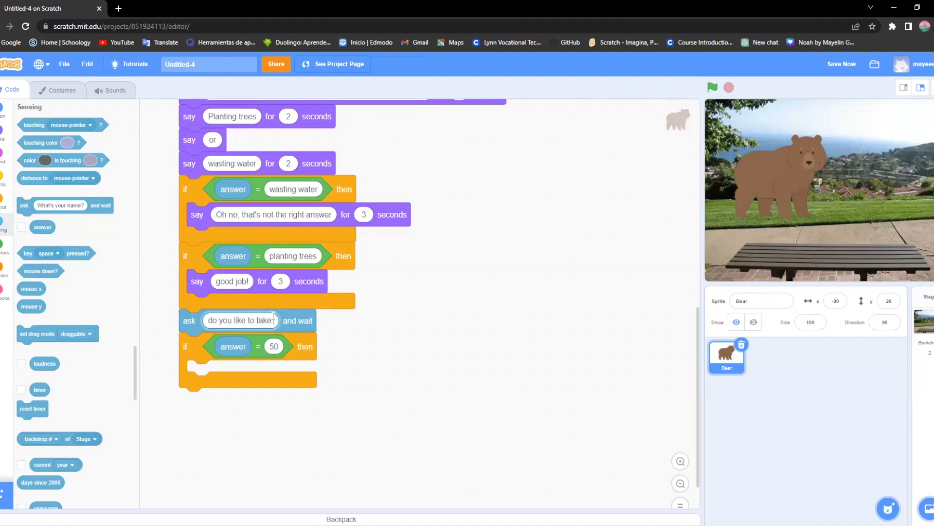
type("care of")
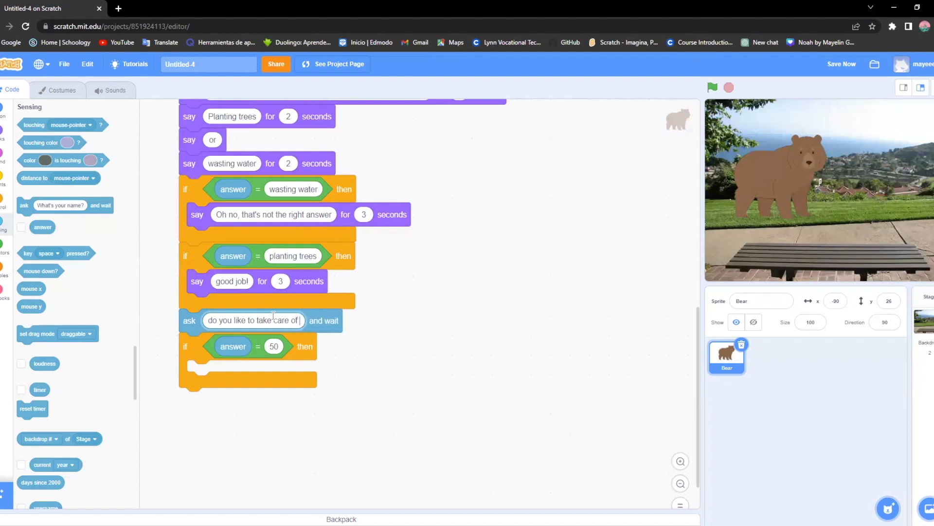
type("the planet")
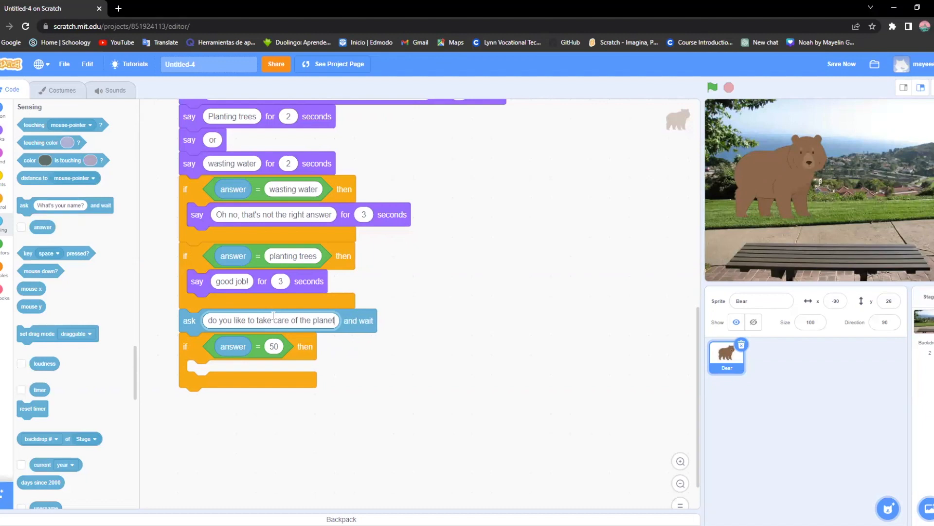
type("?")
left_click(273, 346)
type("yes")
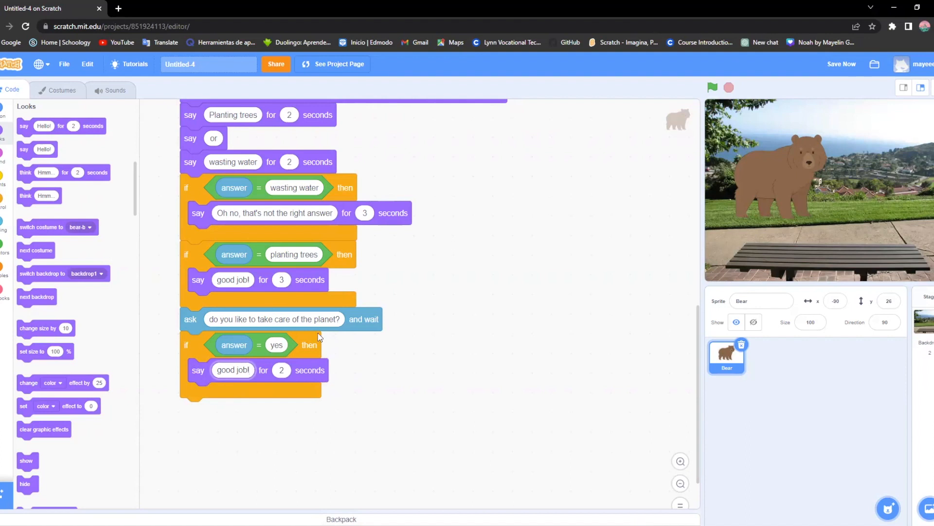
Step: Check answer = yes for 'good job!' and answer = no for 'oh no, that's the wrong answer'
left_click(4, 205)
type("oh no, that's the w")
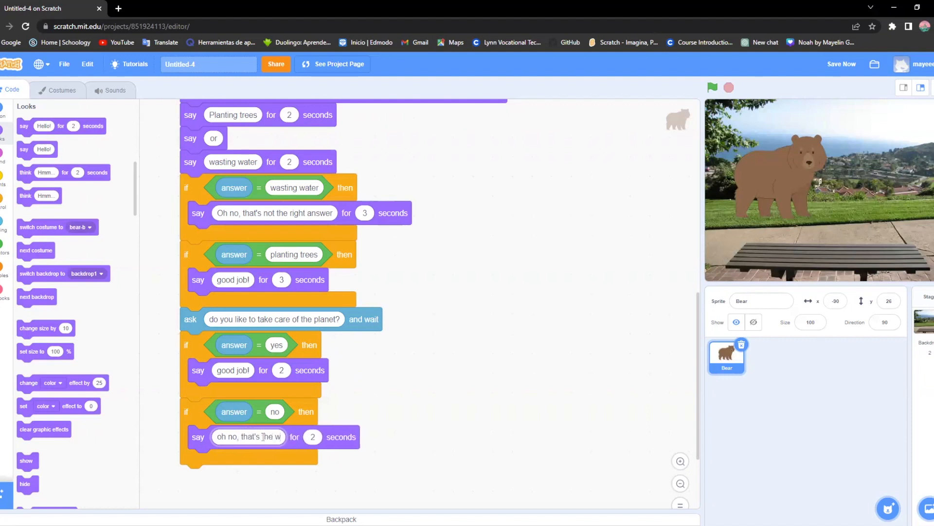
type("ron")
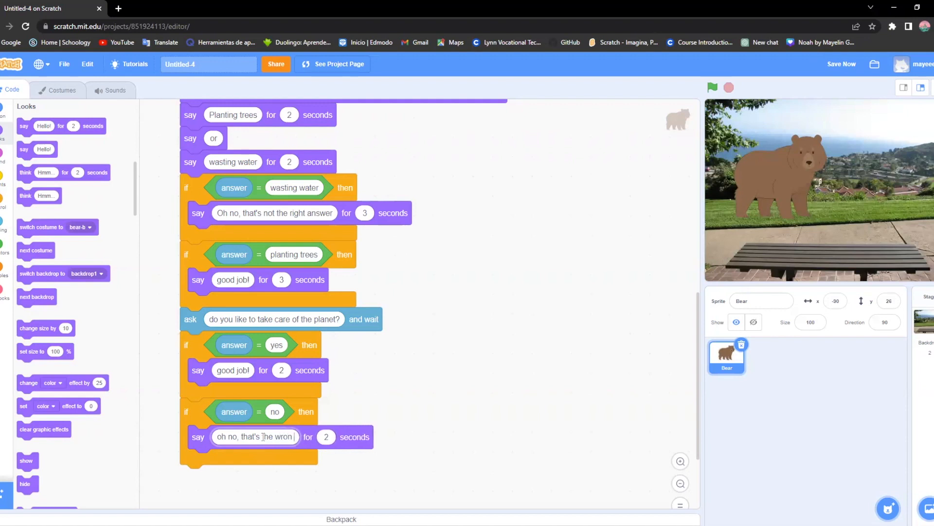
type("answer")
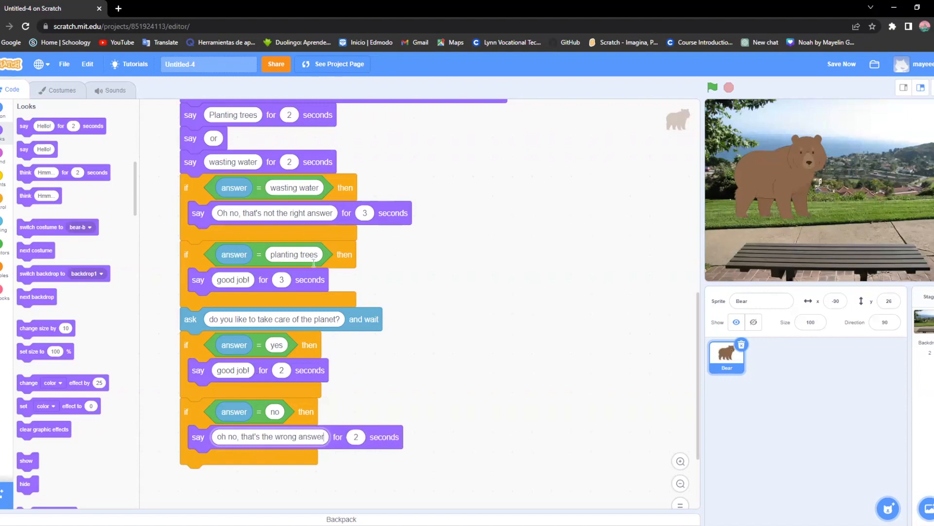
mouse_move(263, 380)
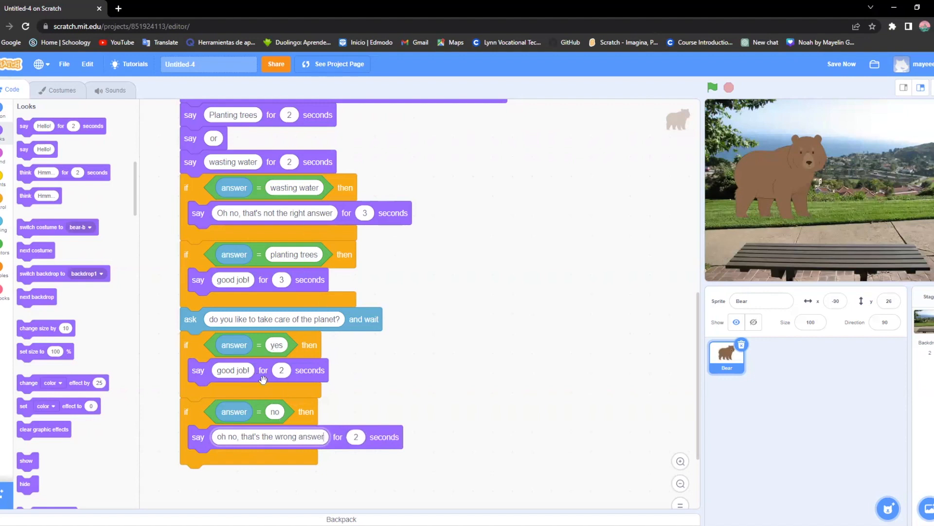
mouse_move(449, 274)
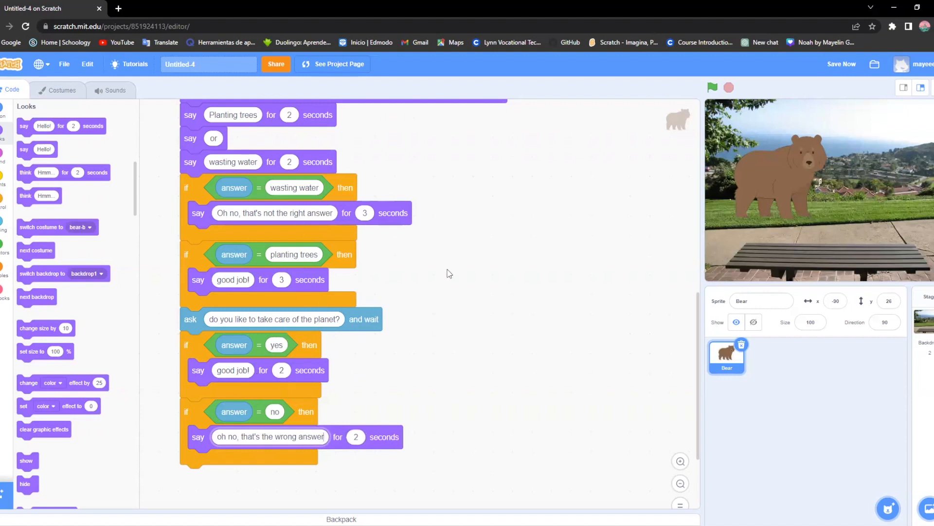
scroll("up", 3)
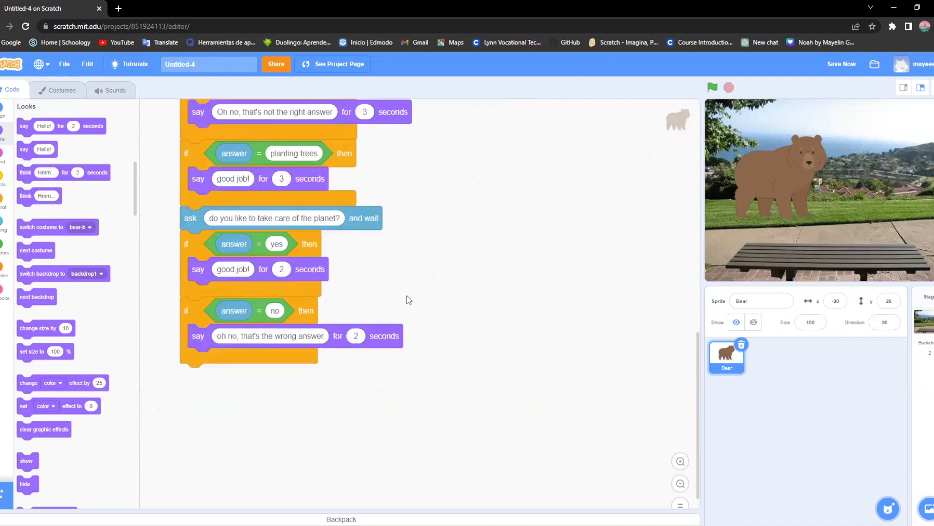
scroll("up", 3)
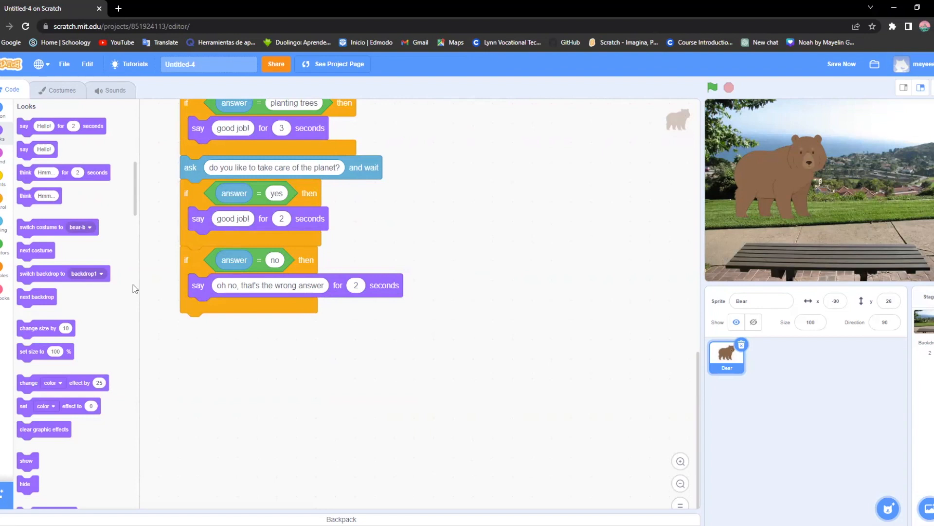
left_click(3, 207)
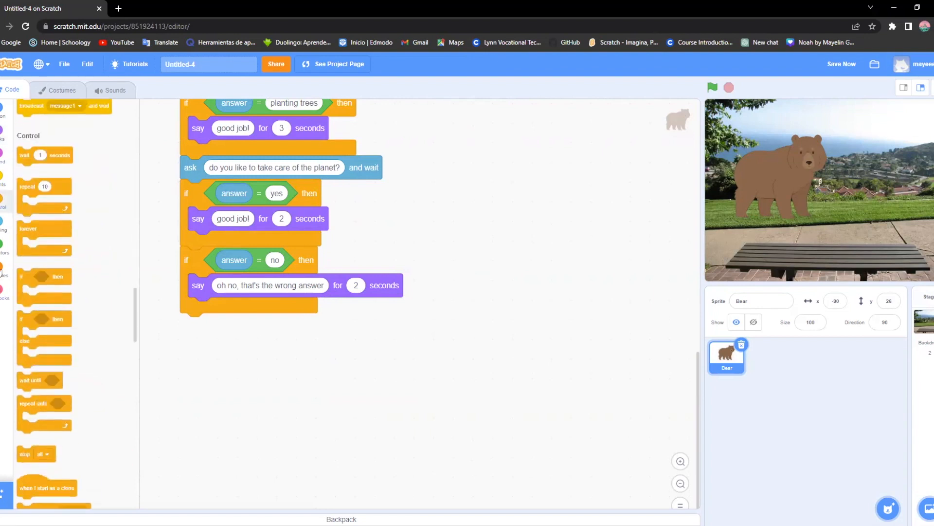
scroll("down", 3)
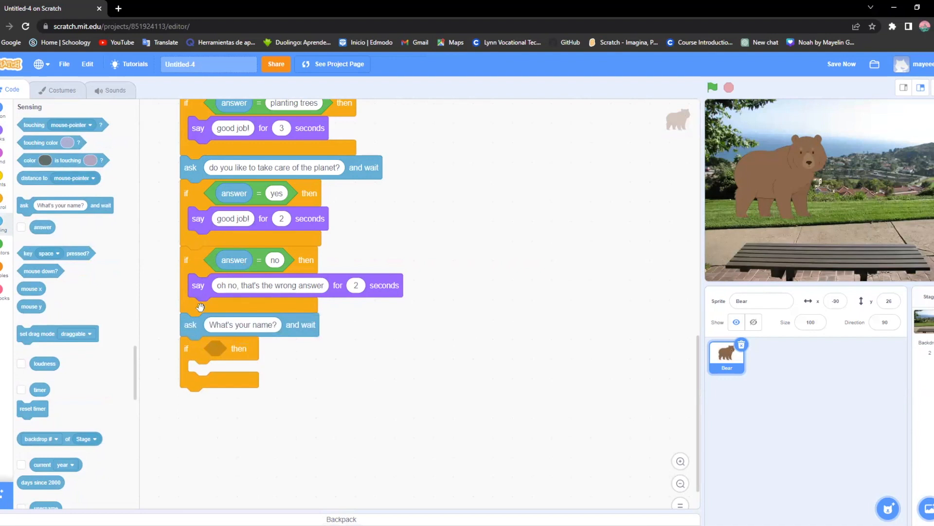
mouse_move(209, 226)
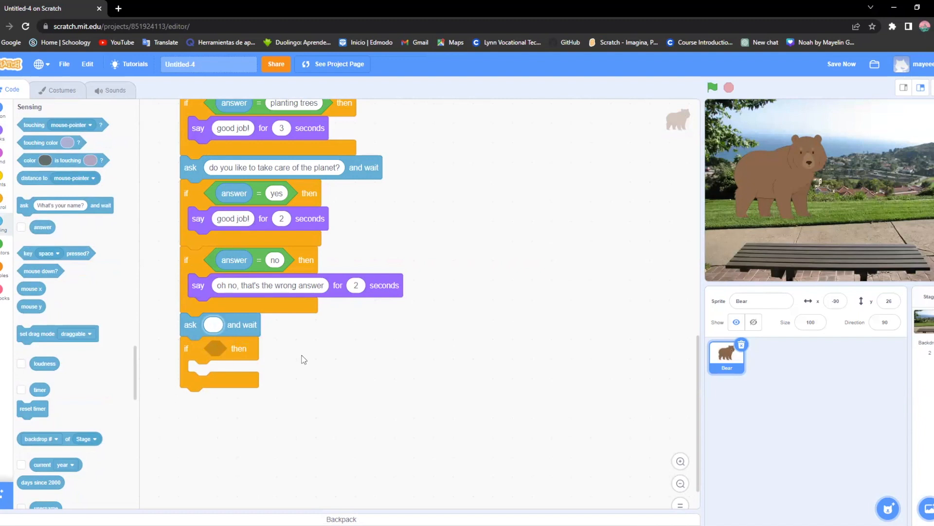
Step: Type 'do you think water is good for plants?' into the new ask block above an empty if
type("do you think")
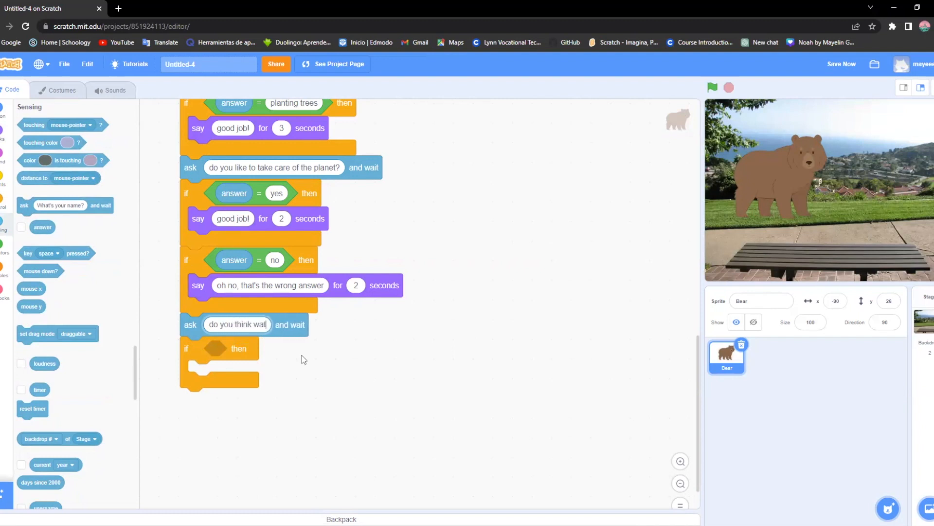
type("water is good")
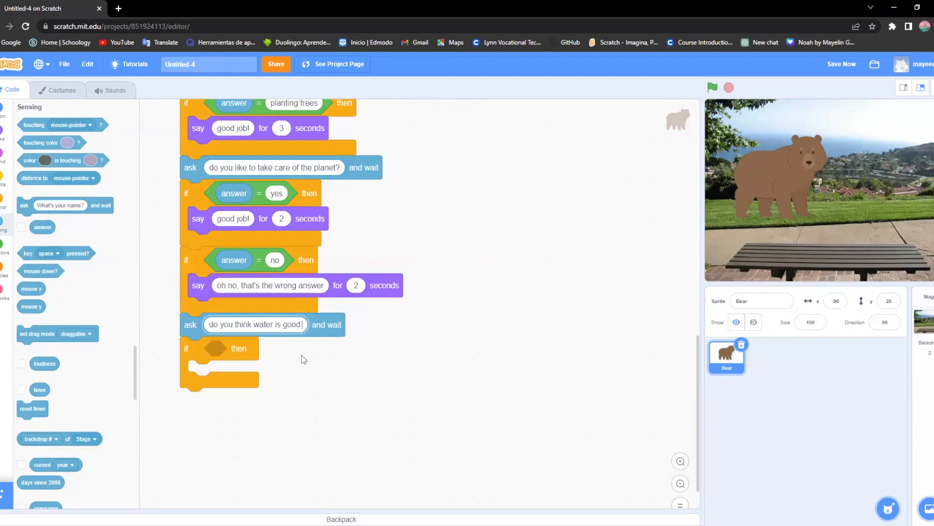
type("for plants?")
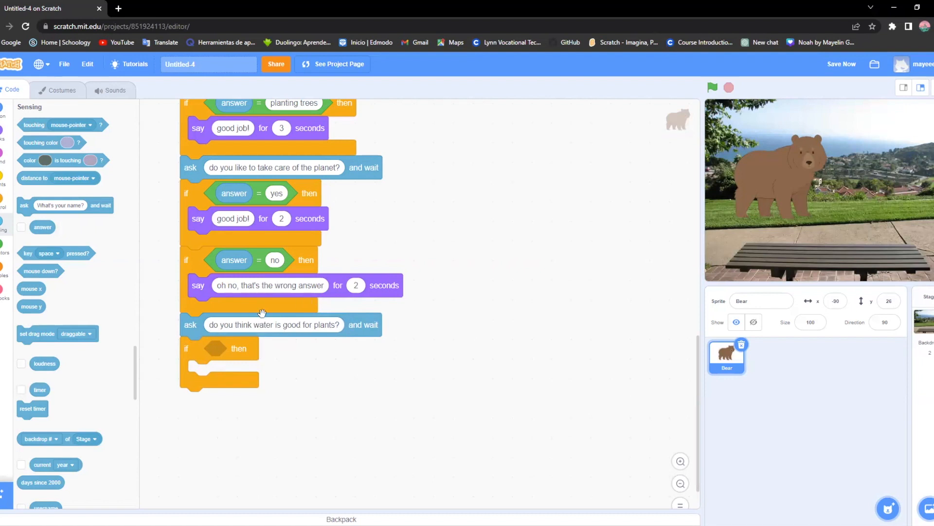
mouse_move(438, 346)
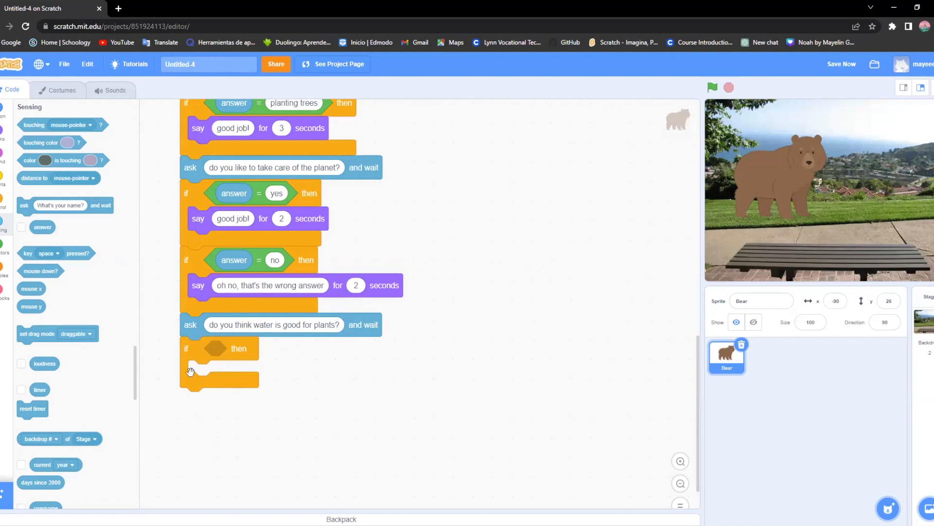
mouse_move(48, 181)
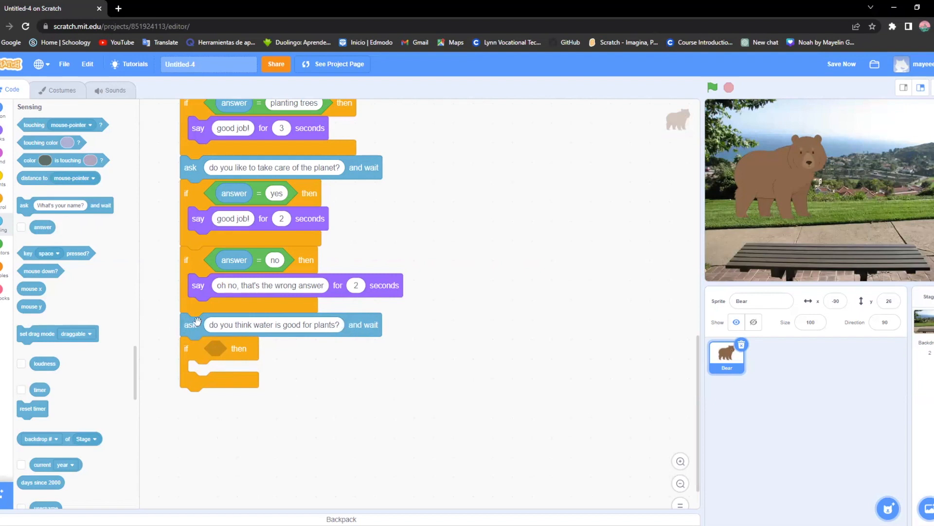
mouse_move(101, 291)
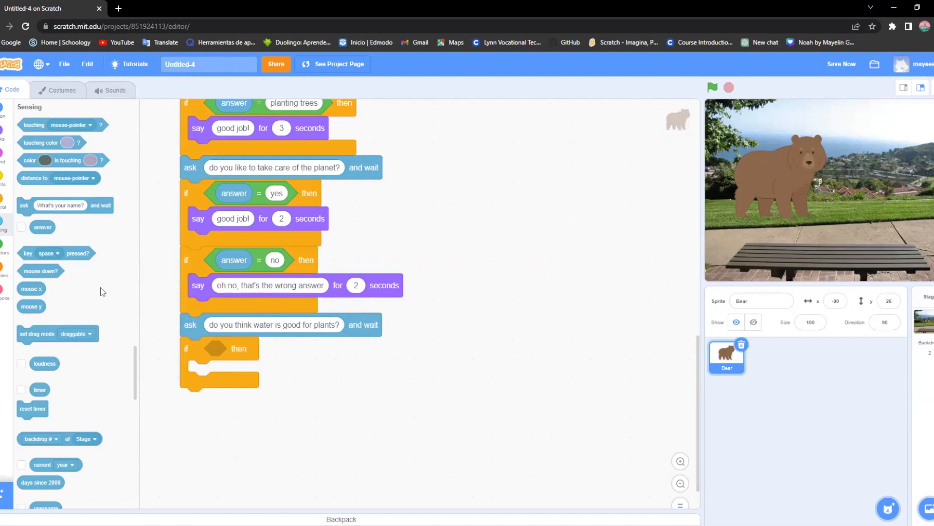
mouse_move(40, 270)
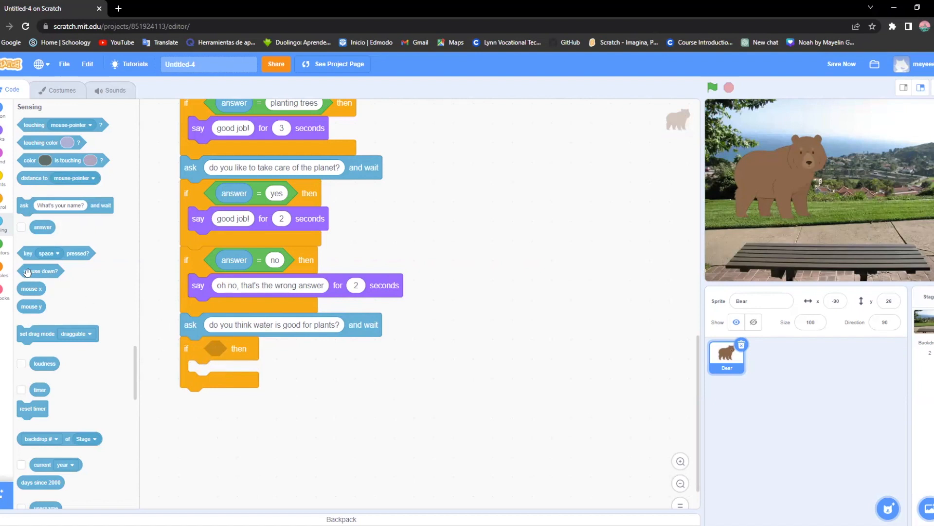
mouse_move(85, 269)
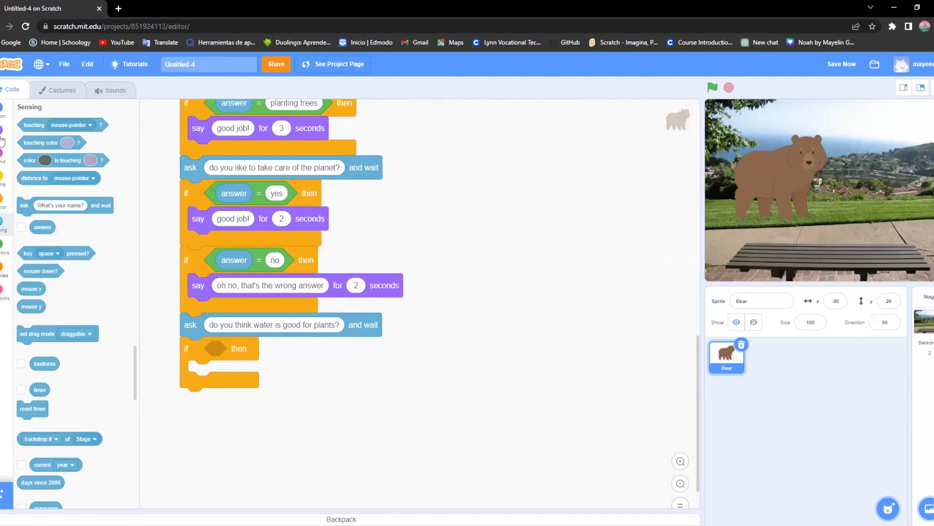
Step: Set the water question's if condition to answer = yes and add an answer = no check
left_click(3, 254)
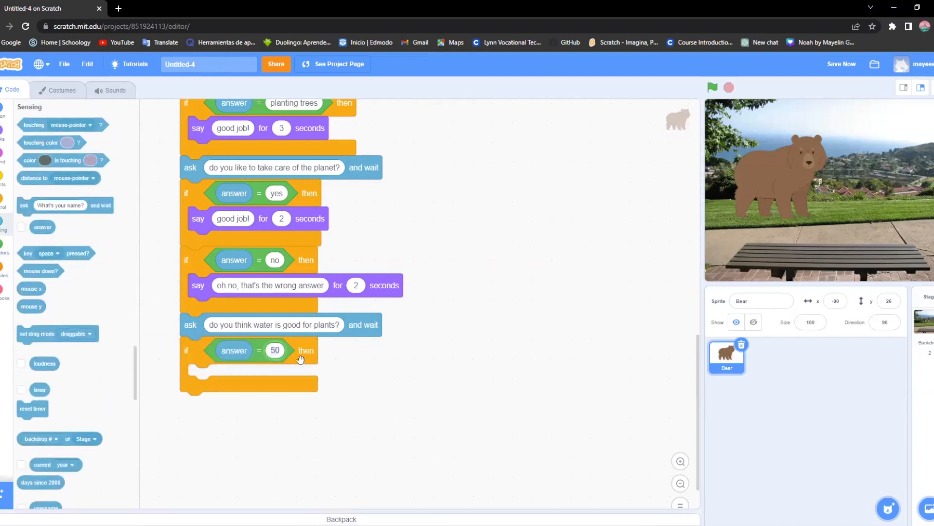
triple_click(274, 350)
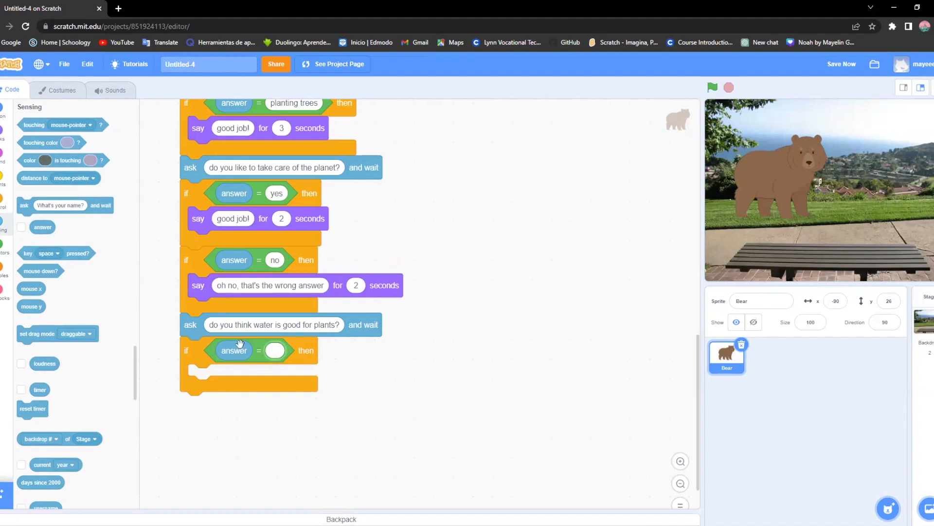
left_click(274, 350)
type("yes")
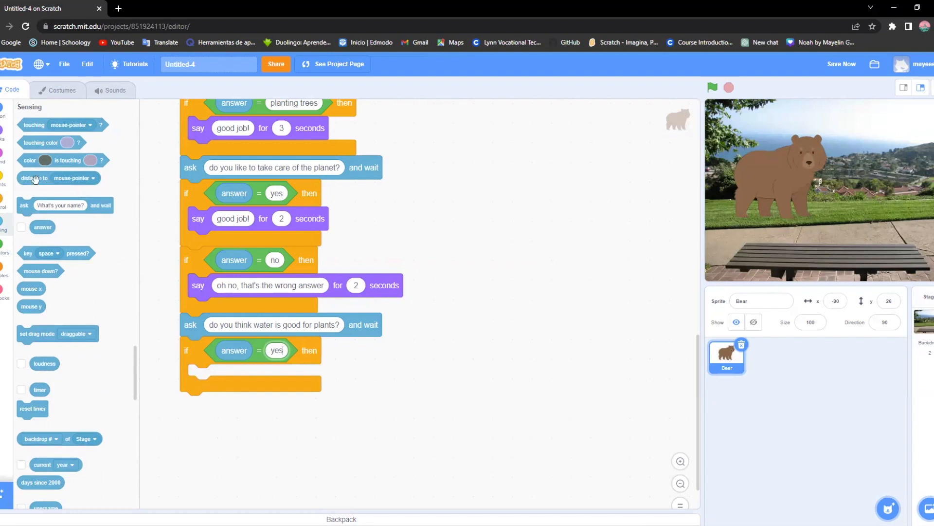
left_click(3, 128)
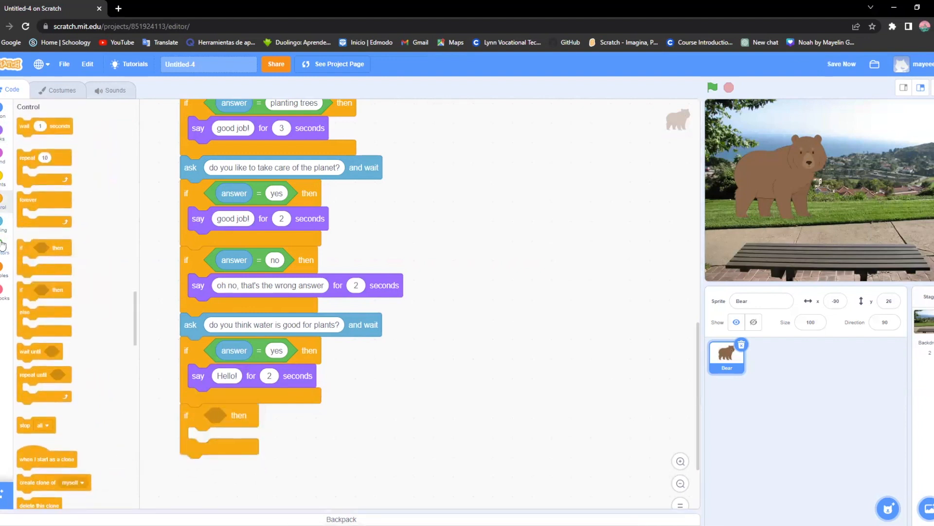
left_click(5, 250)
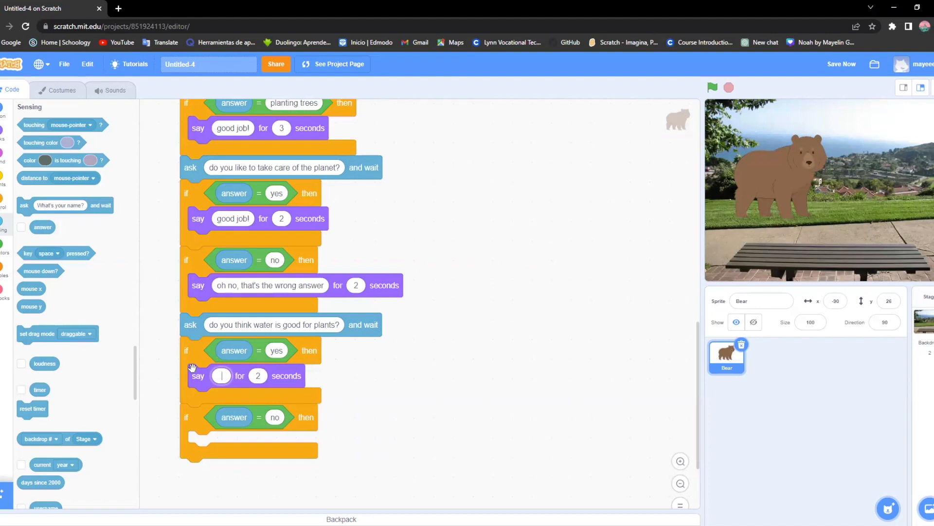
Step: Make the yes branch say 'great!' and the no branch say 'oh no!'
left_click(3, 135)
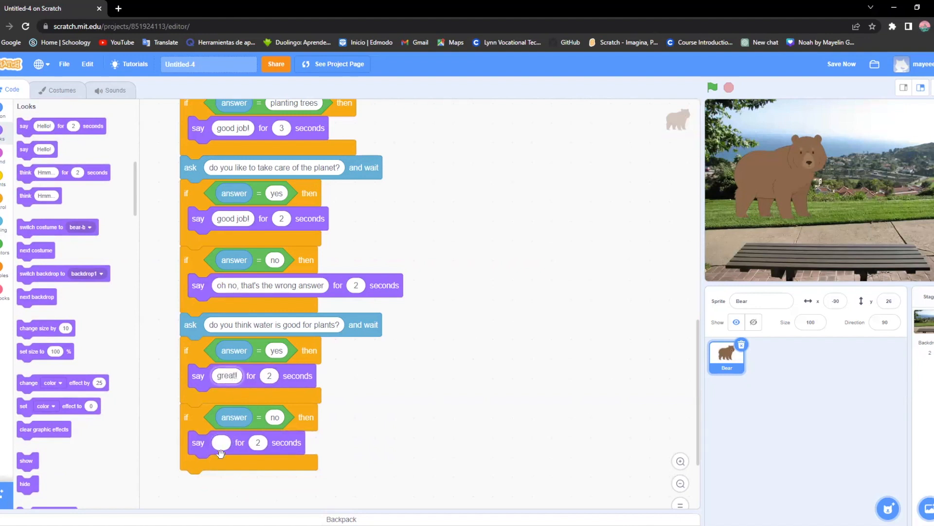
left_click(221, 443)
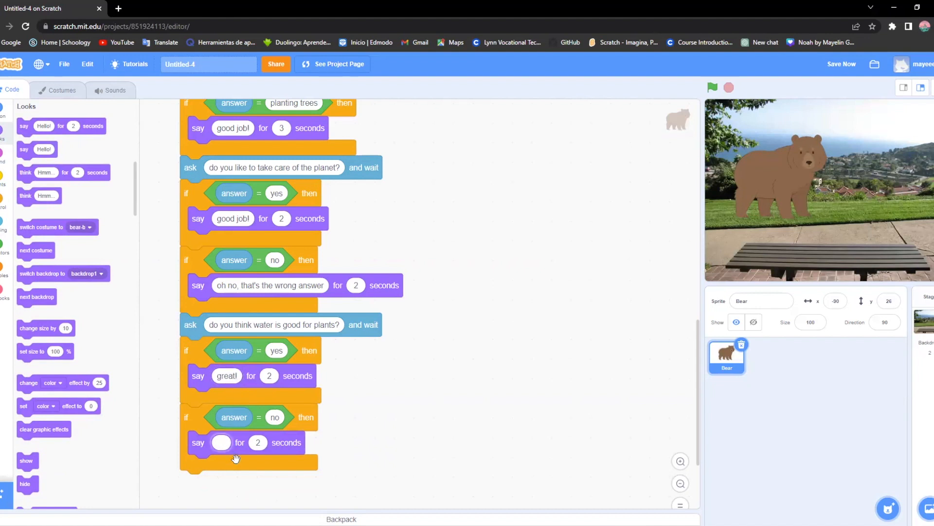
type("oh no!")
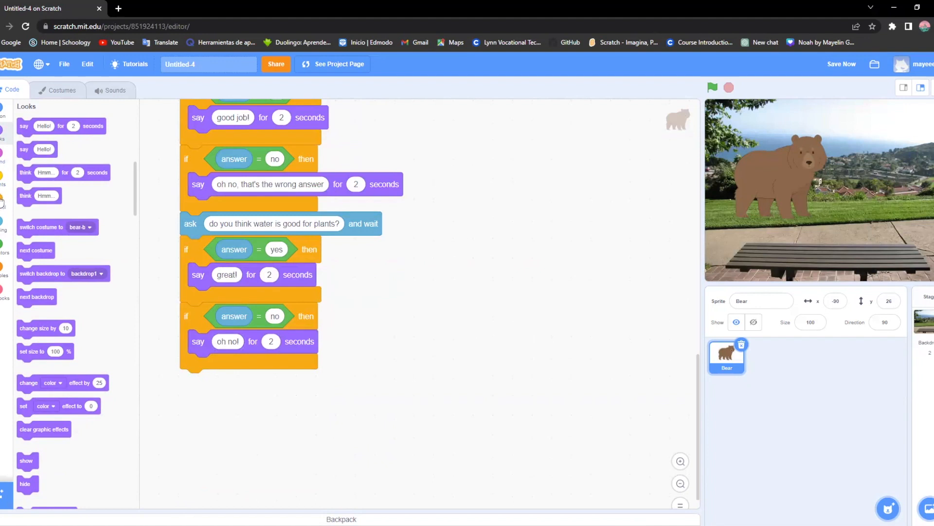
Step: Add a 2-second wait after the water-question checks
left_click(3, 205)
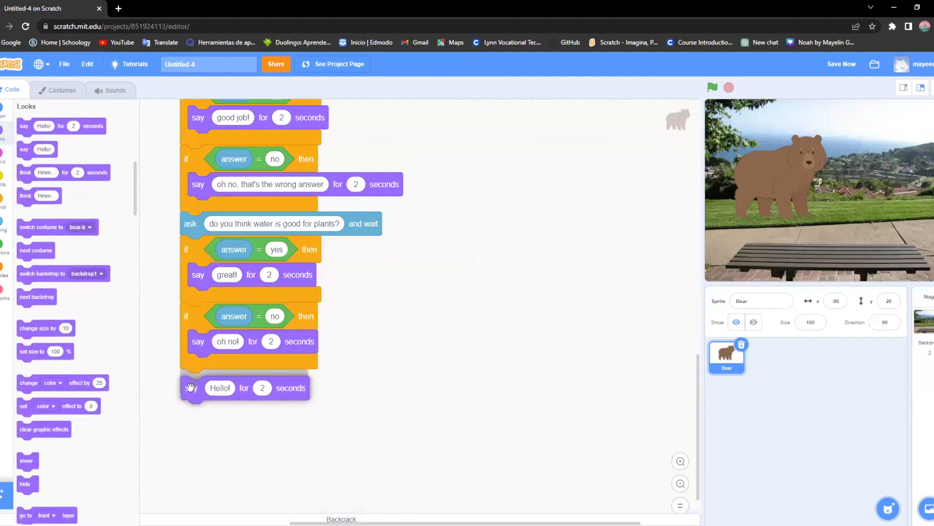
left_click(5, 276)
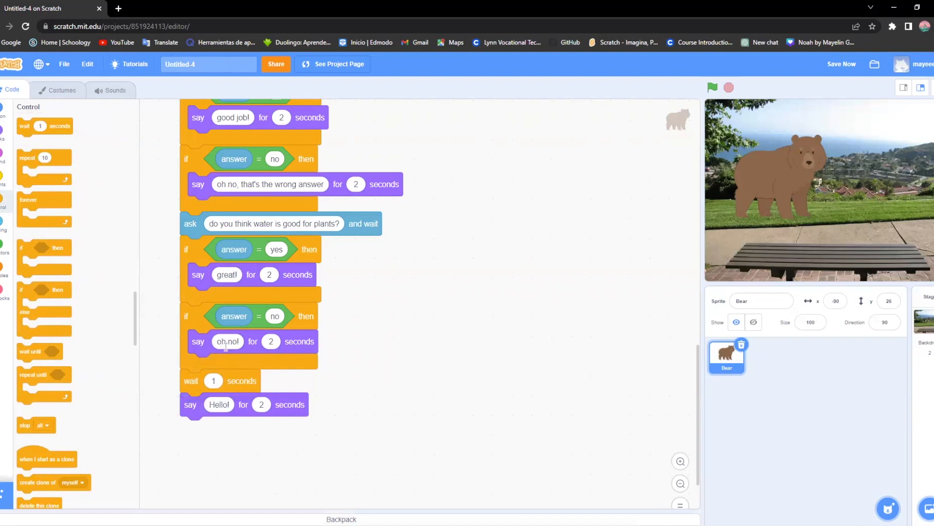
mouse_move(244, 377)
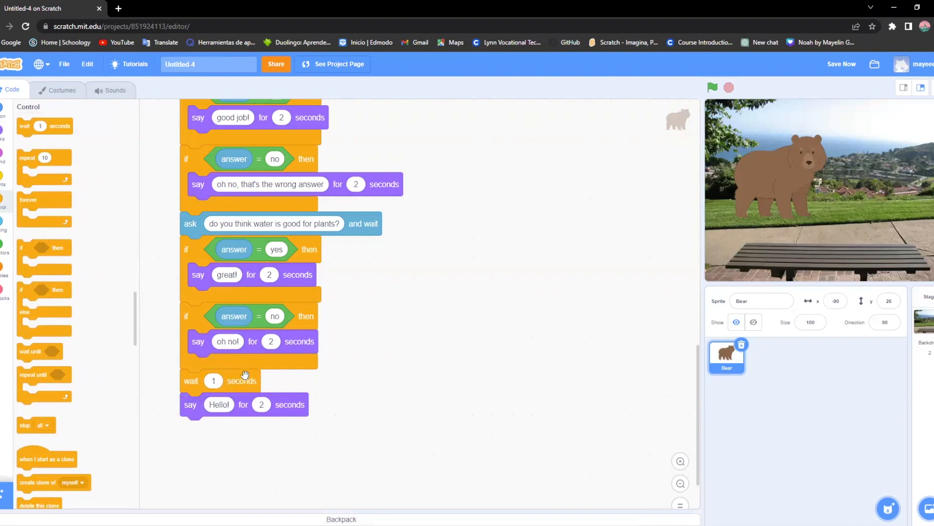
mouse_move(348, 408)
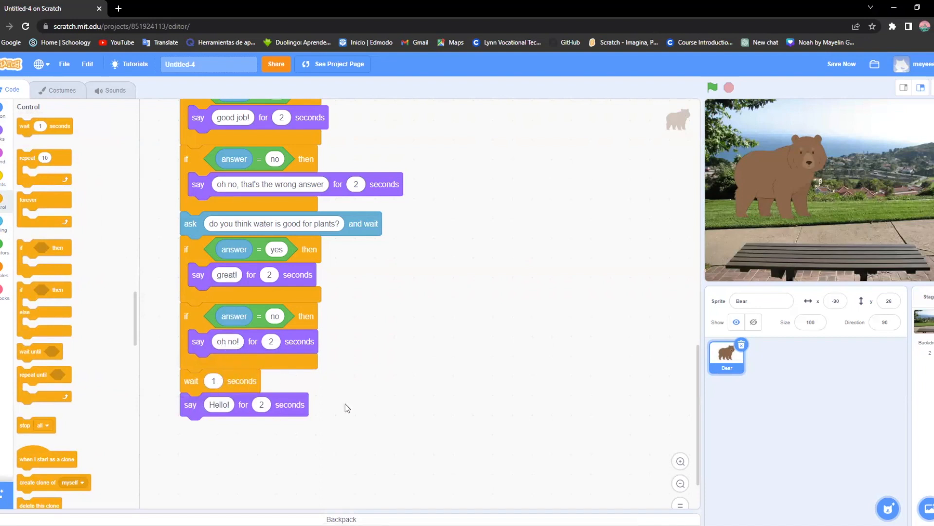
mouse_move(262, 366)
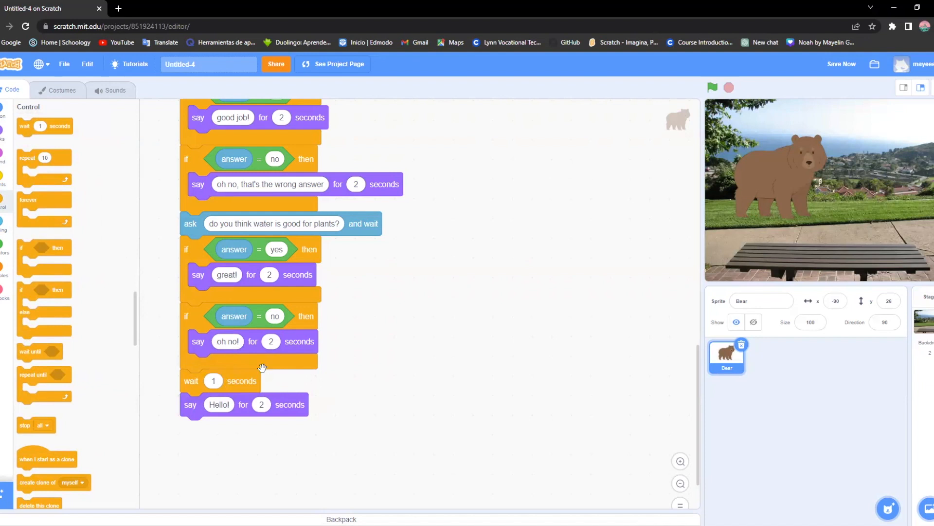
mouse_move(201, 377)
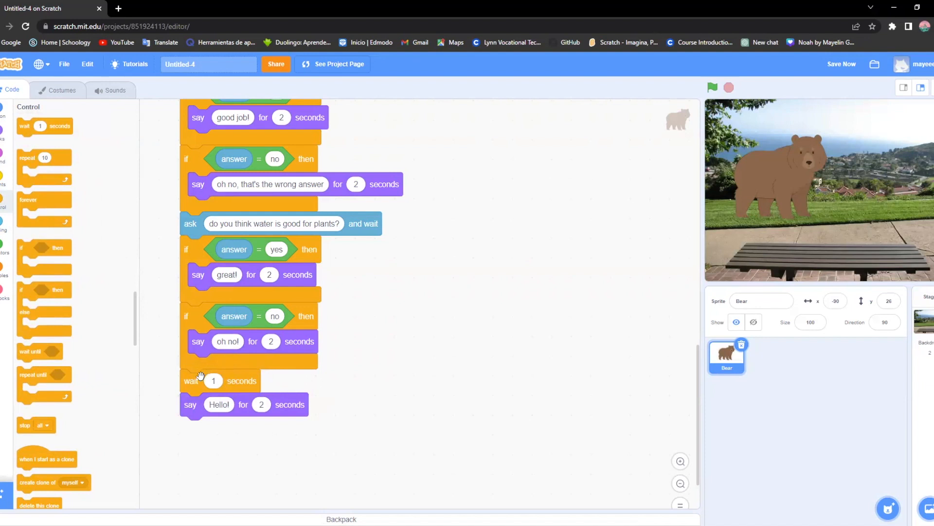
mouse_move(243, 383)
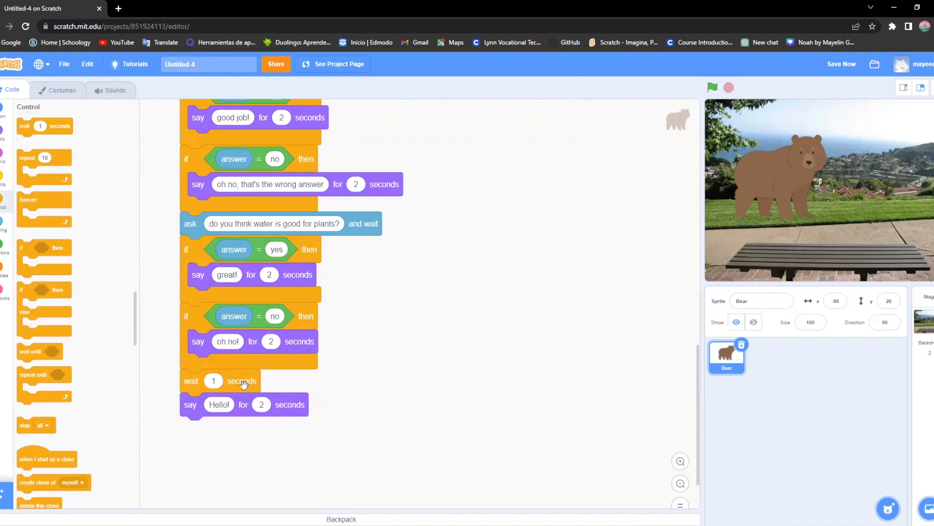
left_click(213, 380)
type("2")
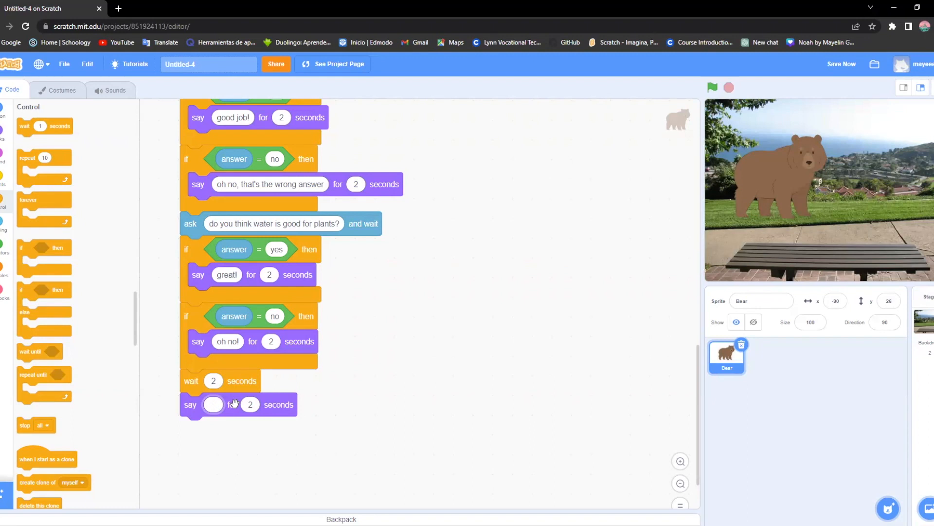
Step: Make the bear say 'Thank you for playing my game!' for 3 seconds
type("Thna")
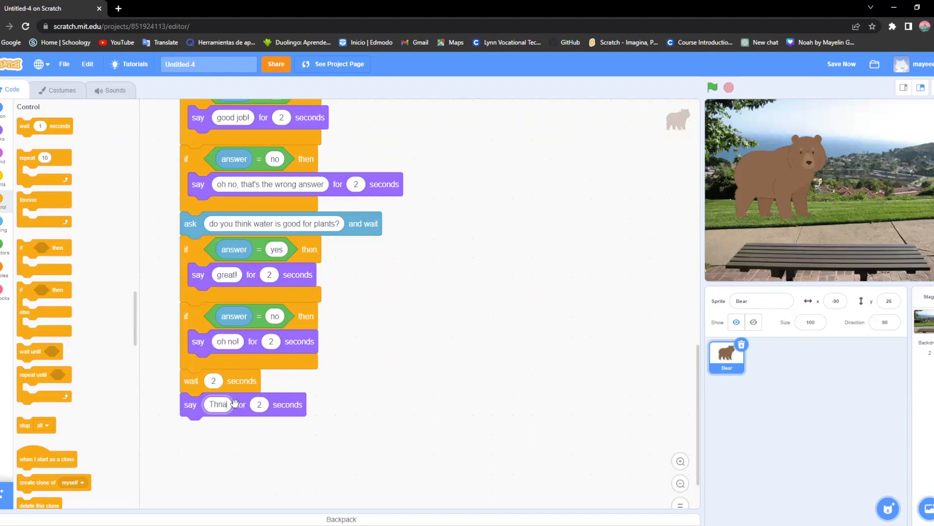
type("Thank you for pl")
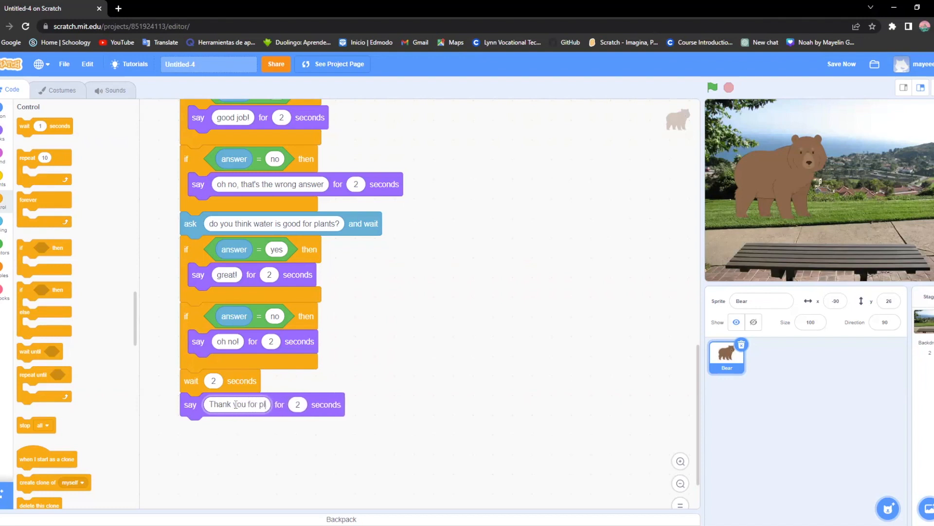
type("aying")
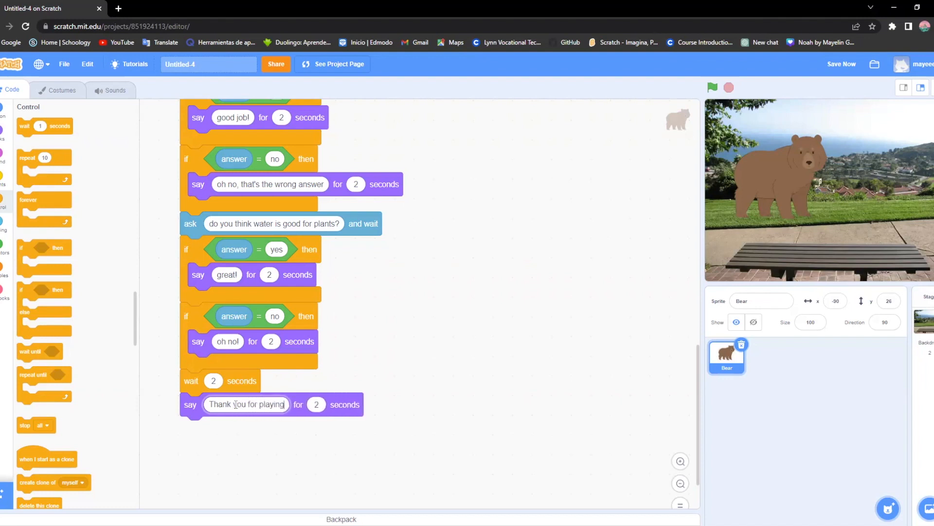
type("my game")
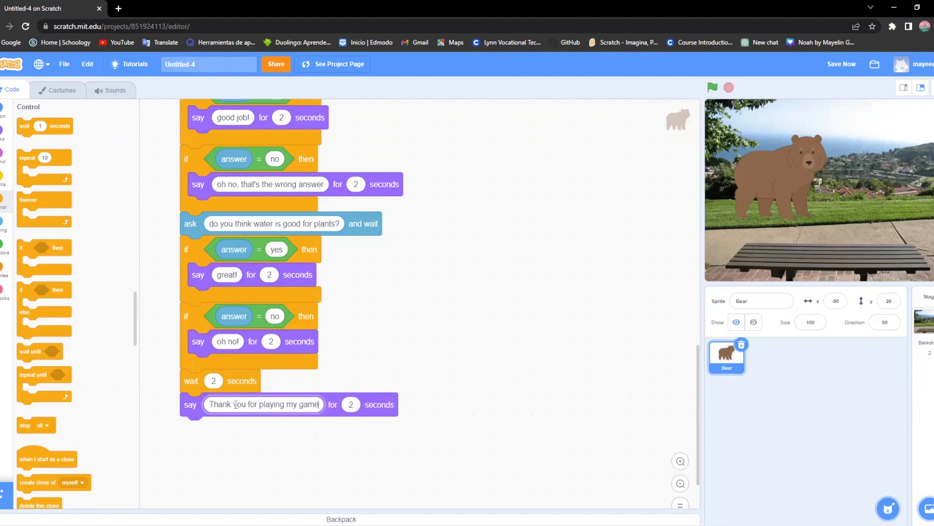
left_click(351, 404)
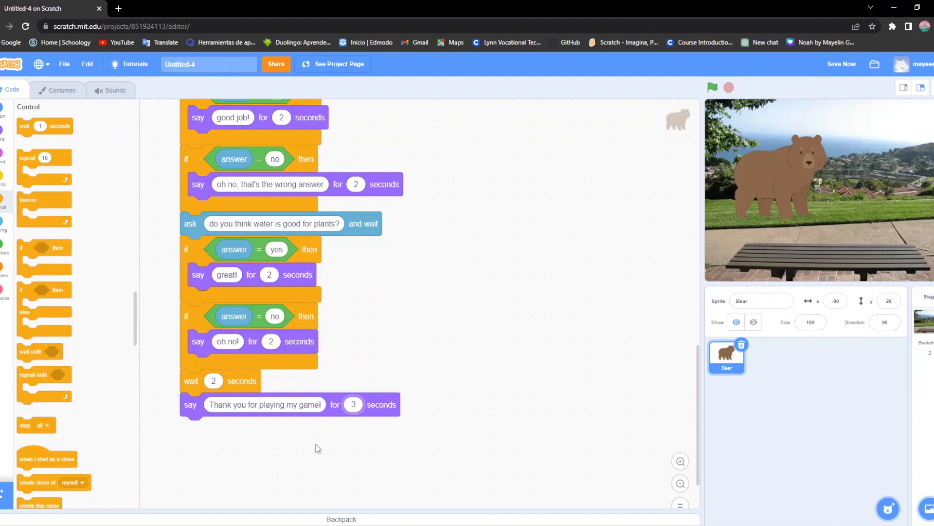
mouse_move(380, 448)
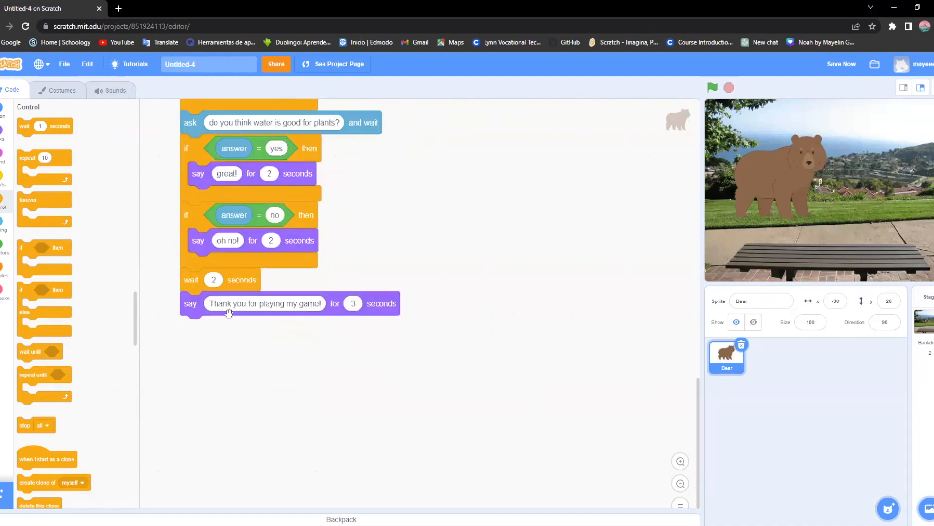
mouse_move(339, 332)
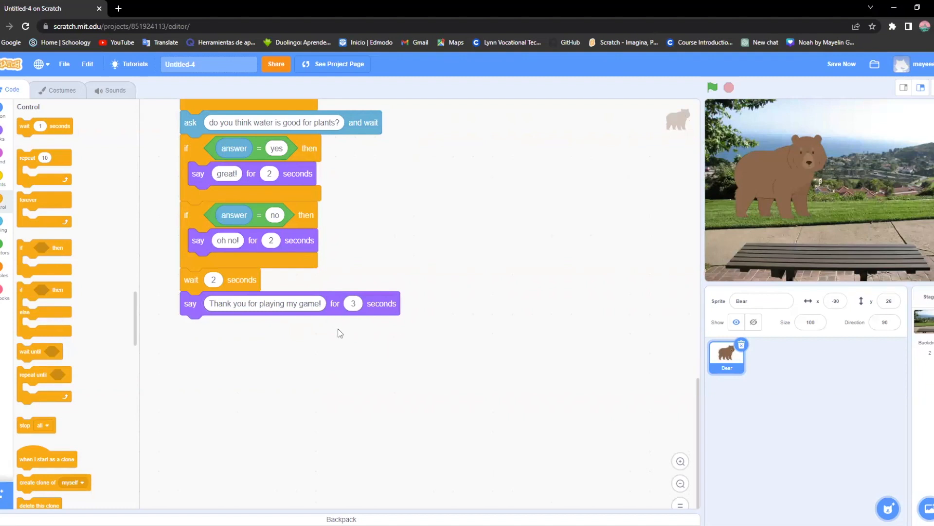
mouse_move(320, 353)
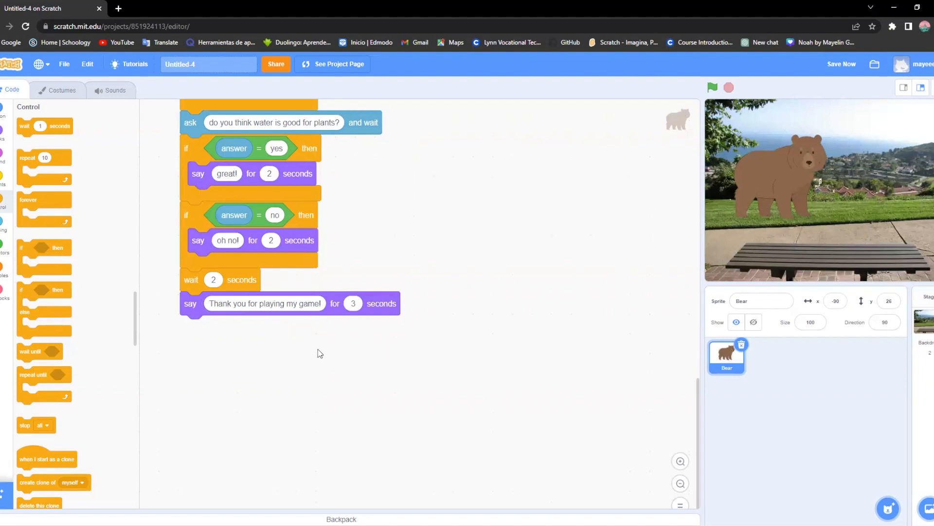
mouse_move(304, 327)
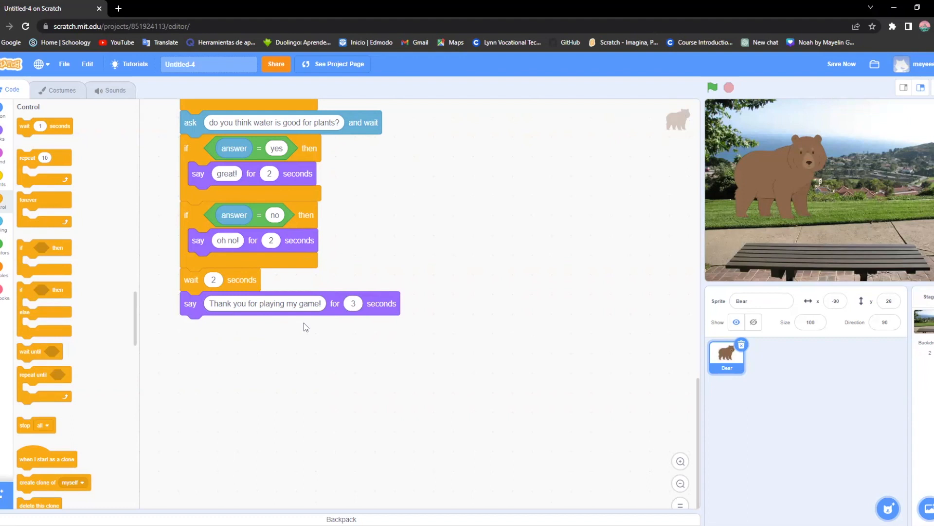
mouse_move(189, 306)
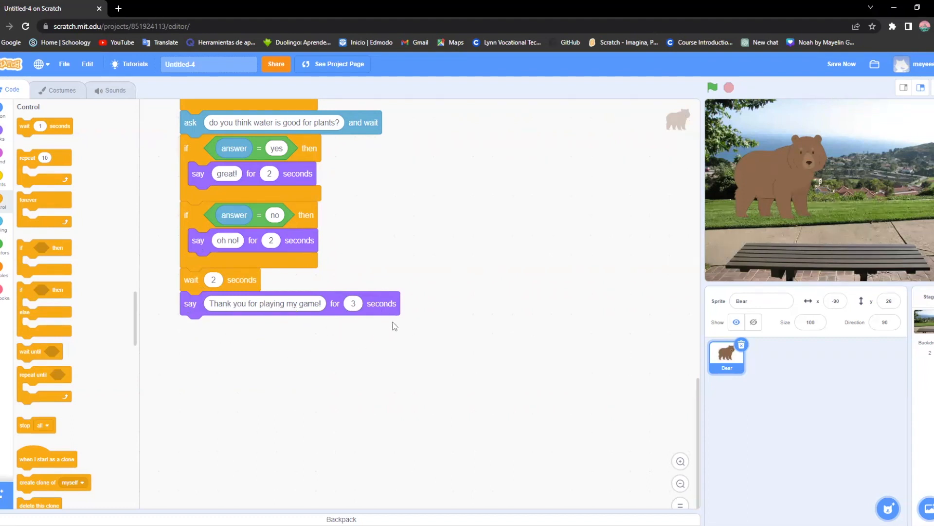
mouse_move(680, 483)
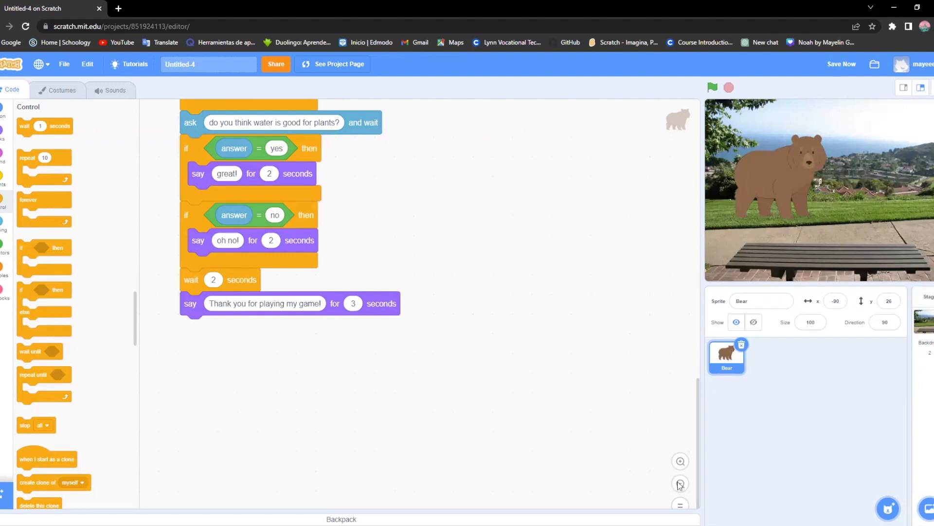
left_click(680, 483)
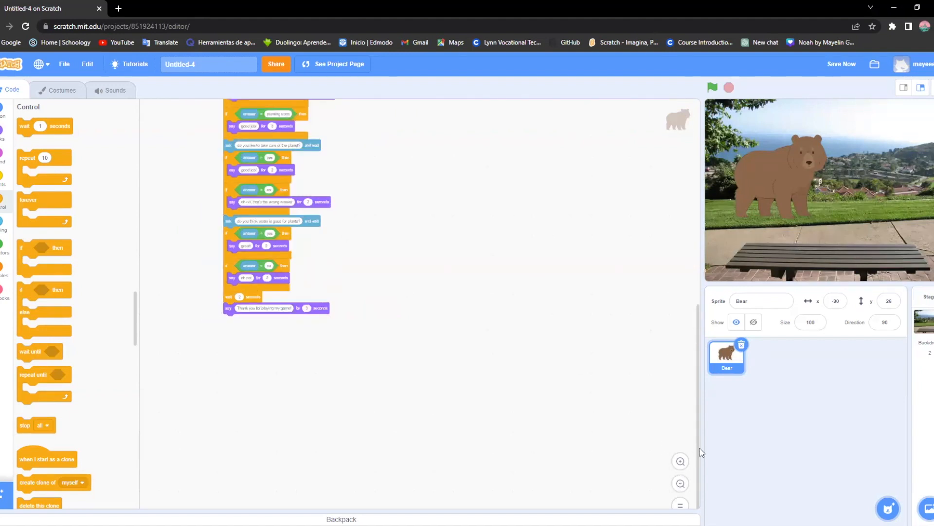
scroll("up", 3)
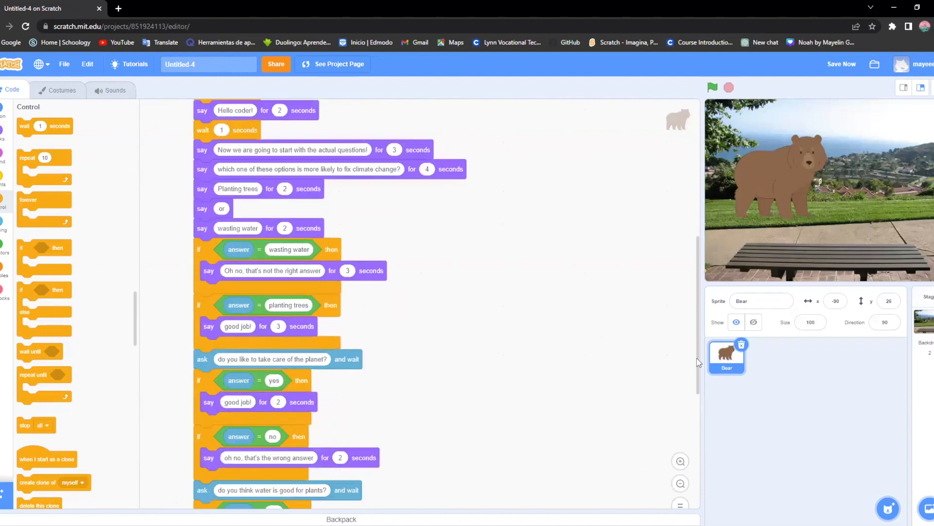
scroll("down", 3)
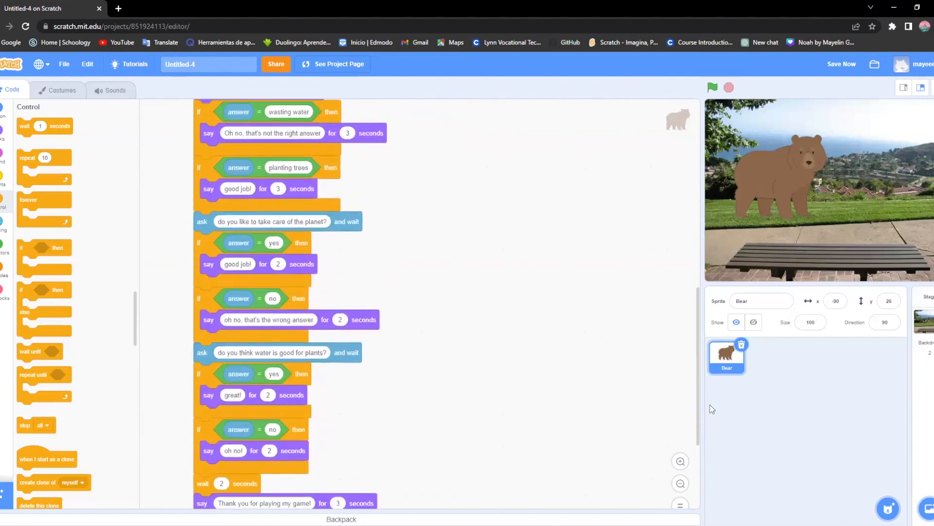